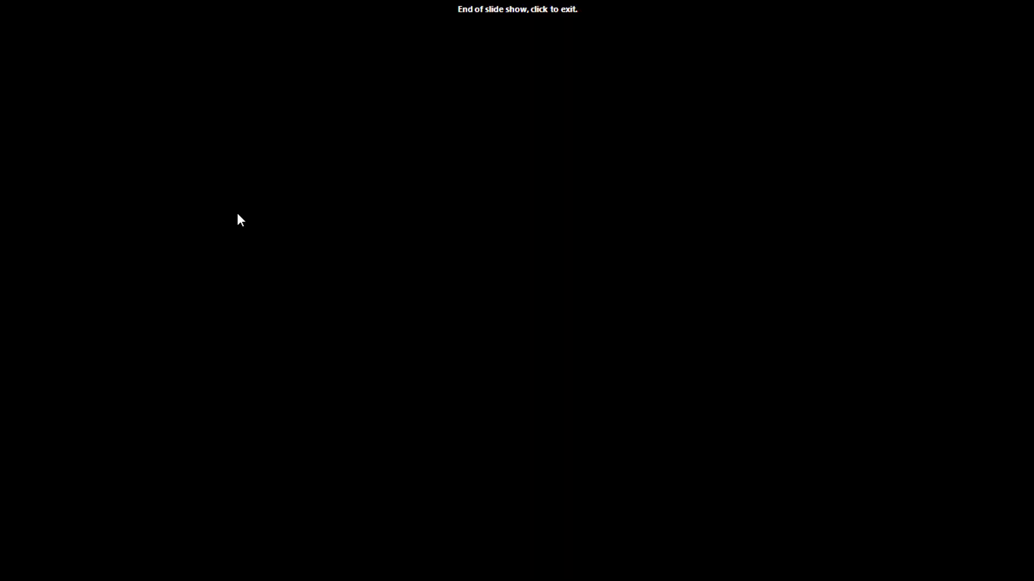
Exit the slideshow and create a new desktop folder named vue via New > Folder.
left_click(240, 221)
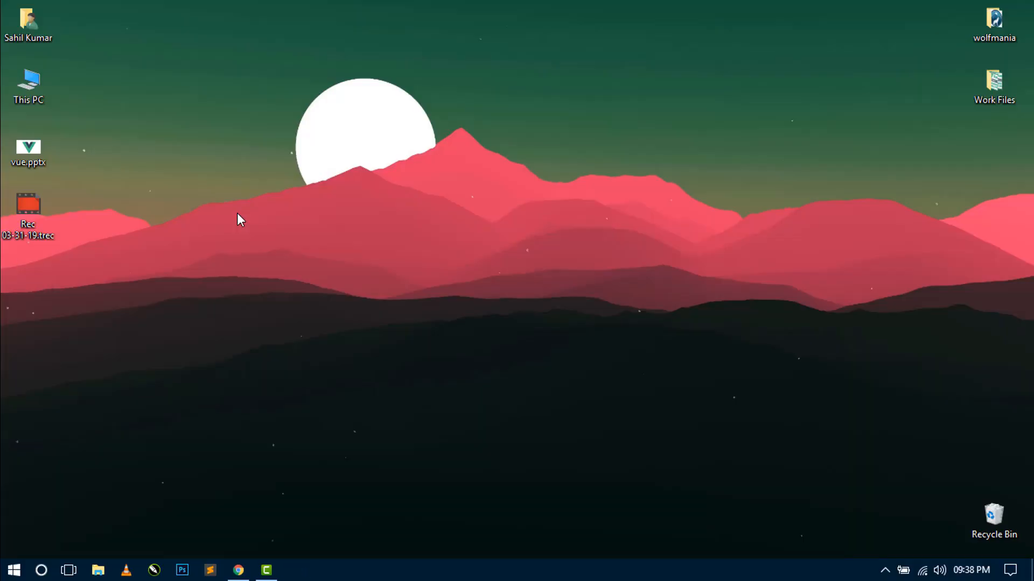
right_click(238, 220)
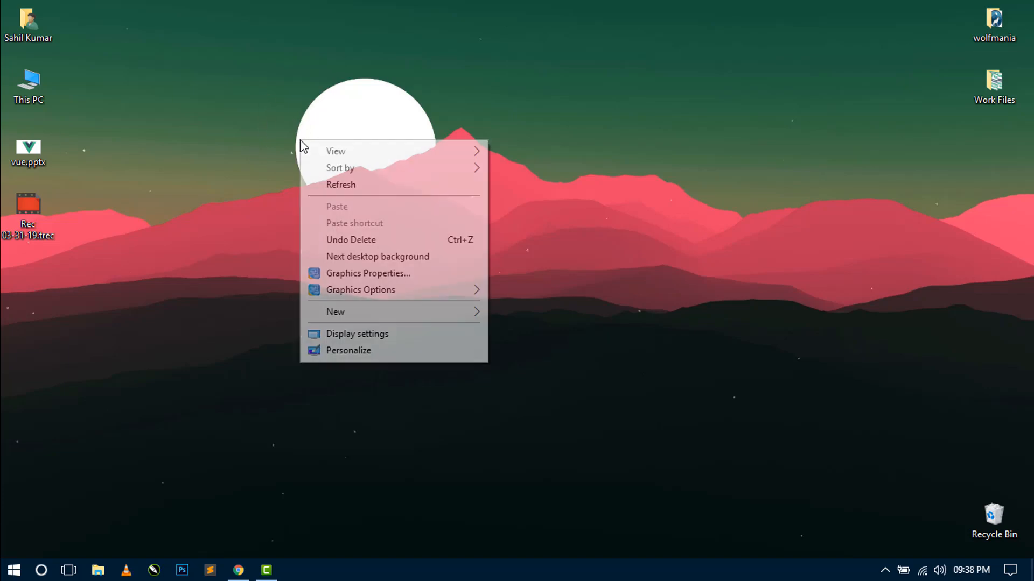
left_click(336, 312)
type("vue")
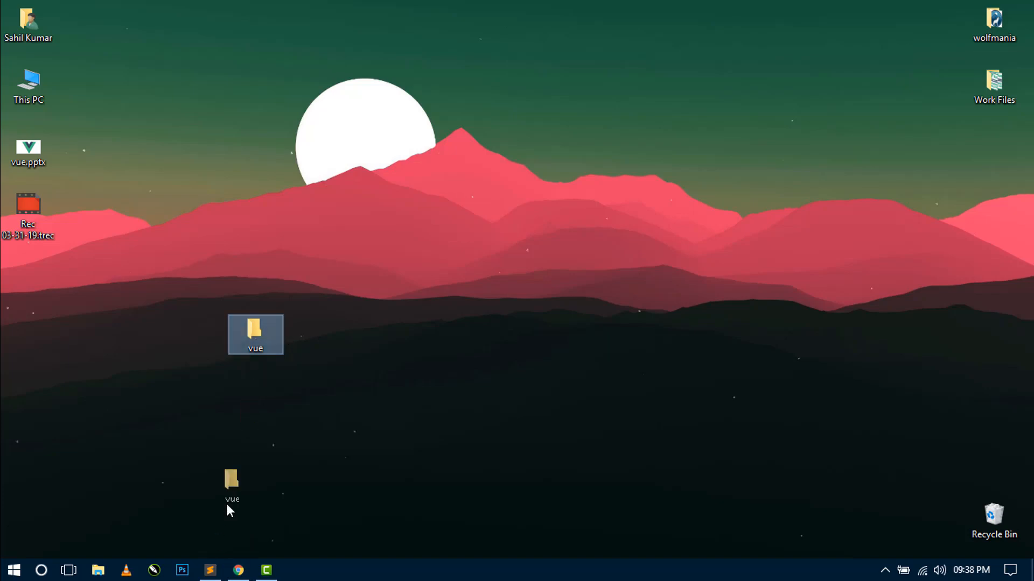
Create index.html in the vue folder, expand ! to boilerplate and title it Vue JS.
left_click(209, 569)
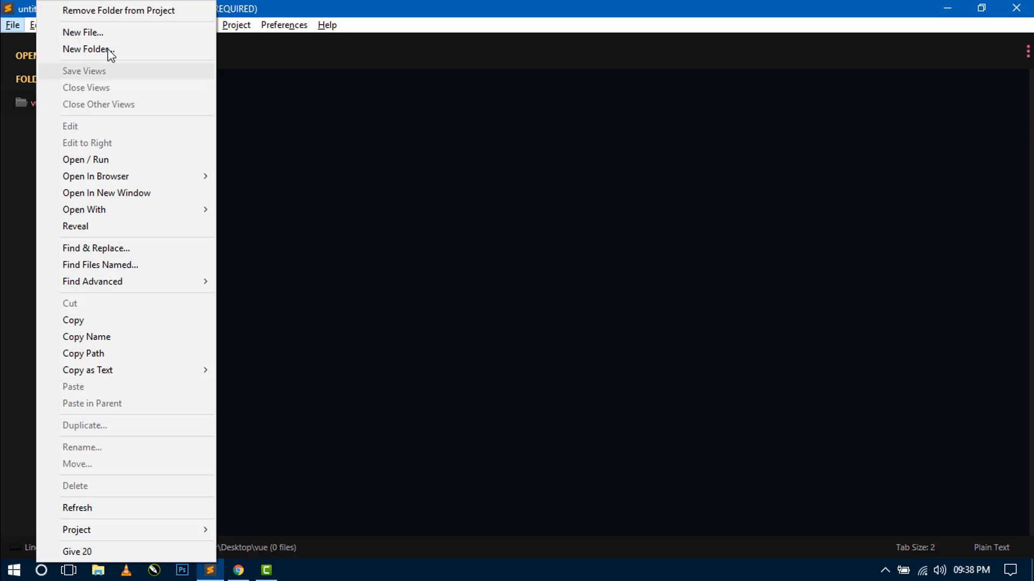
left_click(86, 50)
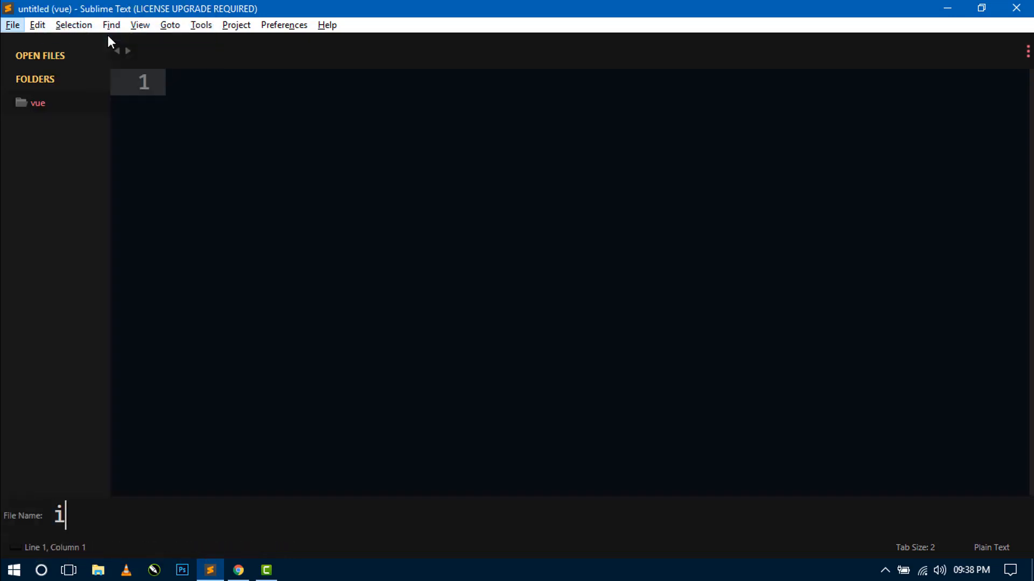
type("ndex.")
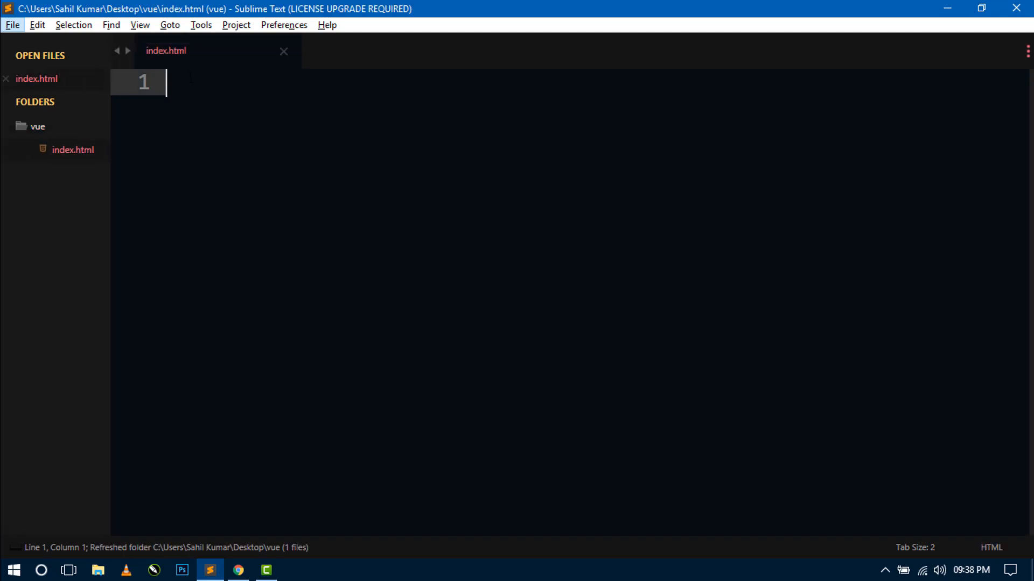
type("!DOCTYPE html>")
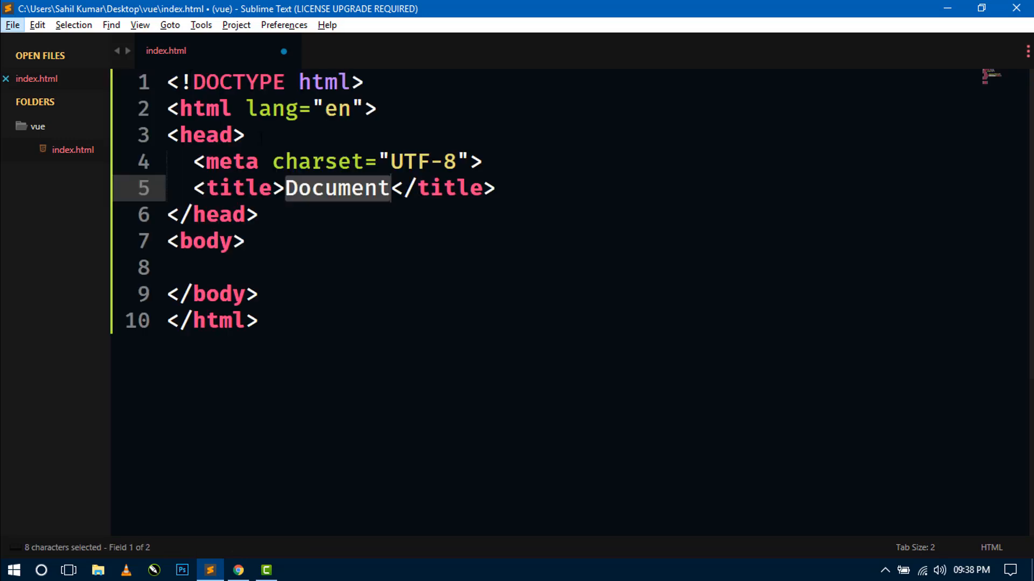
type("Vue")
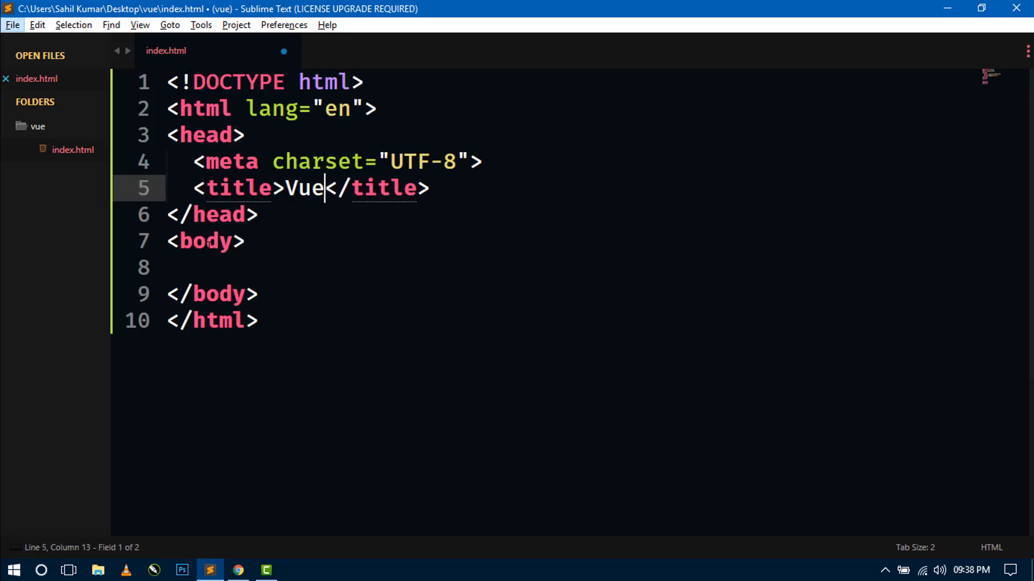
type("JS")
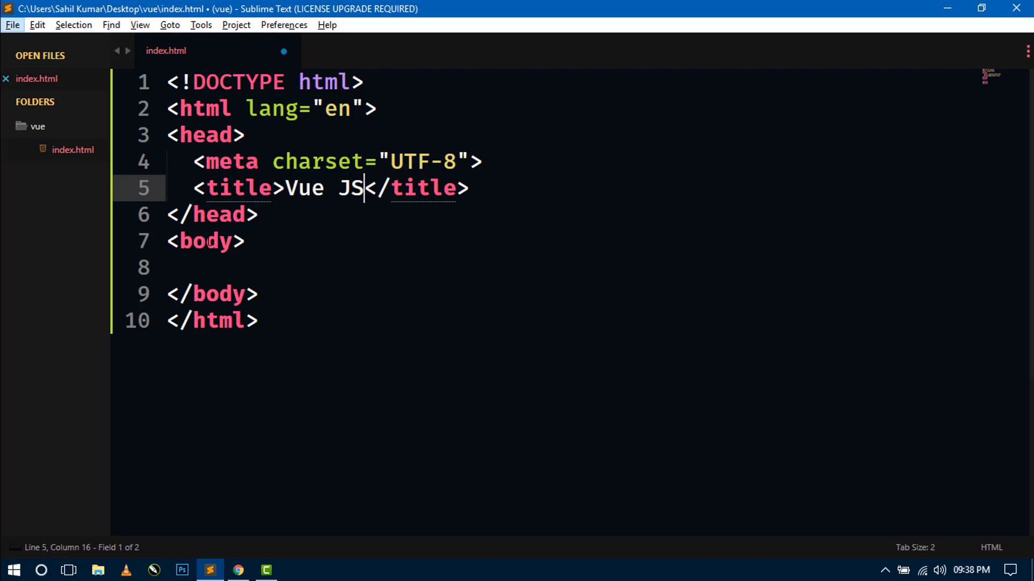
Browse to vuejs.org in Chrome and enter the Get Started guide.
left_click(238, 570)
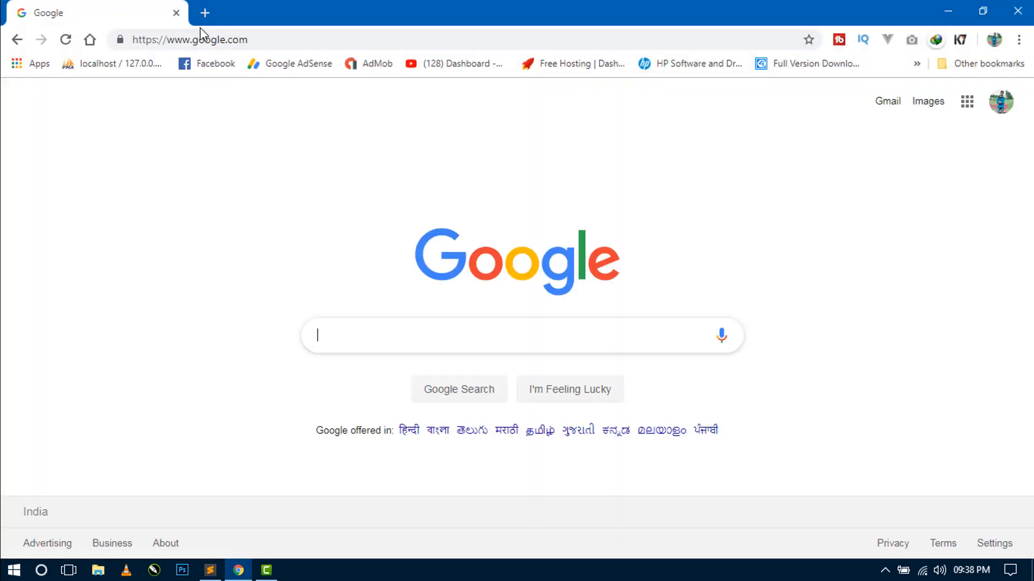
left_click(190, 39)
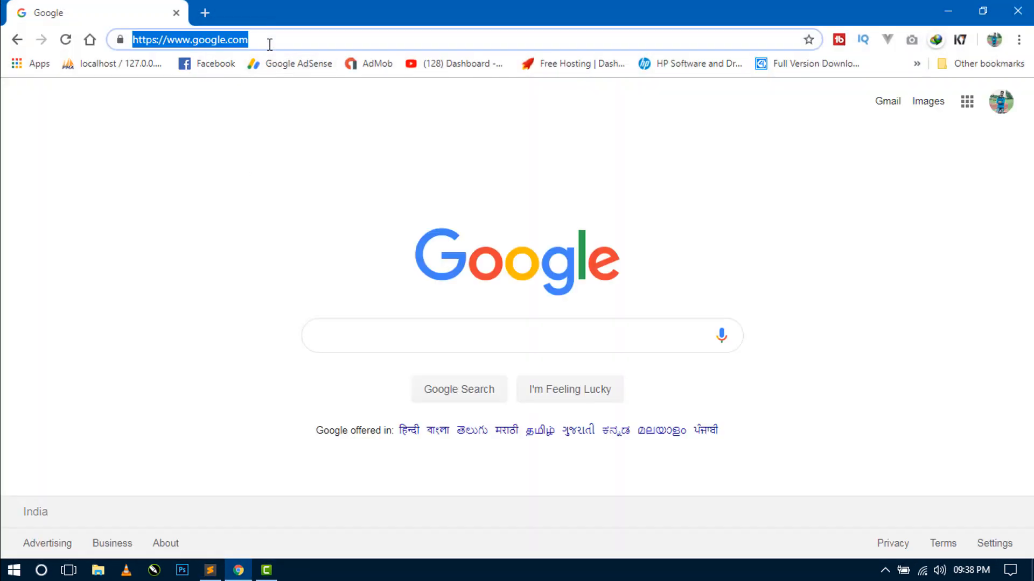
type("vuejs.org")
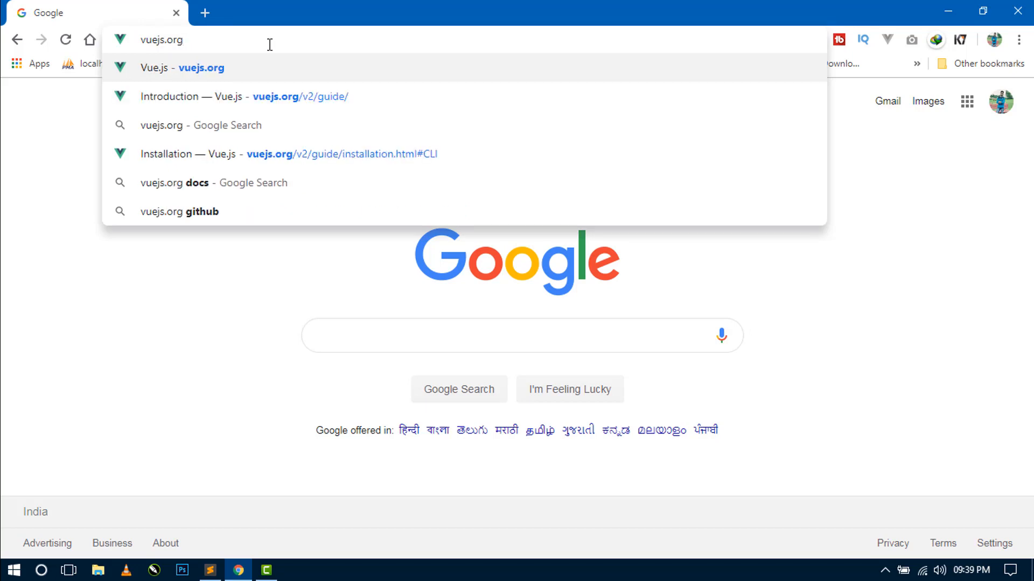
left_click(191, 68)
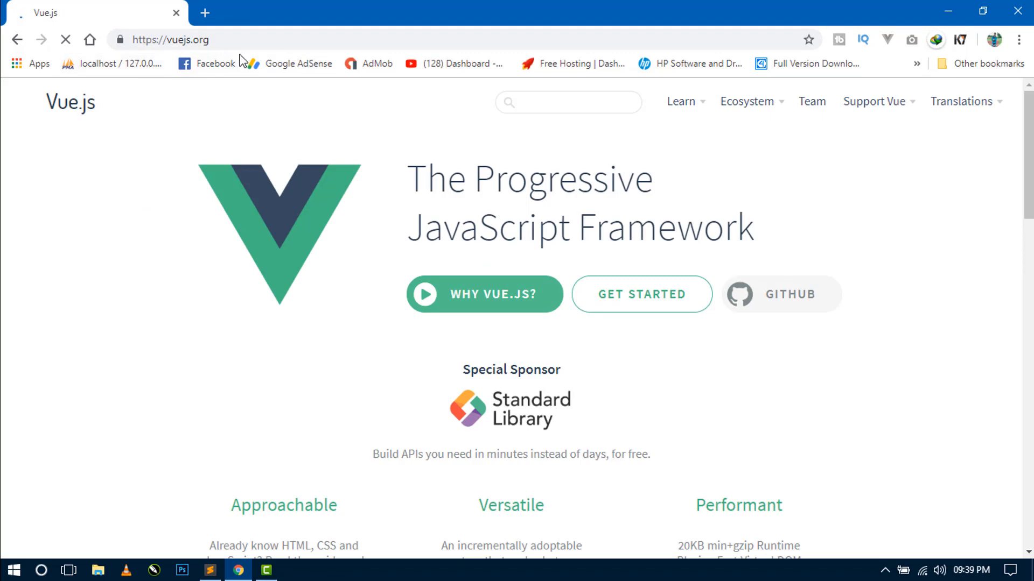
mouse_move(300, 129)
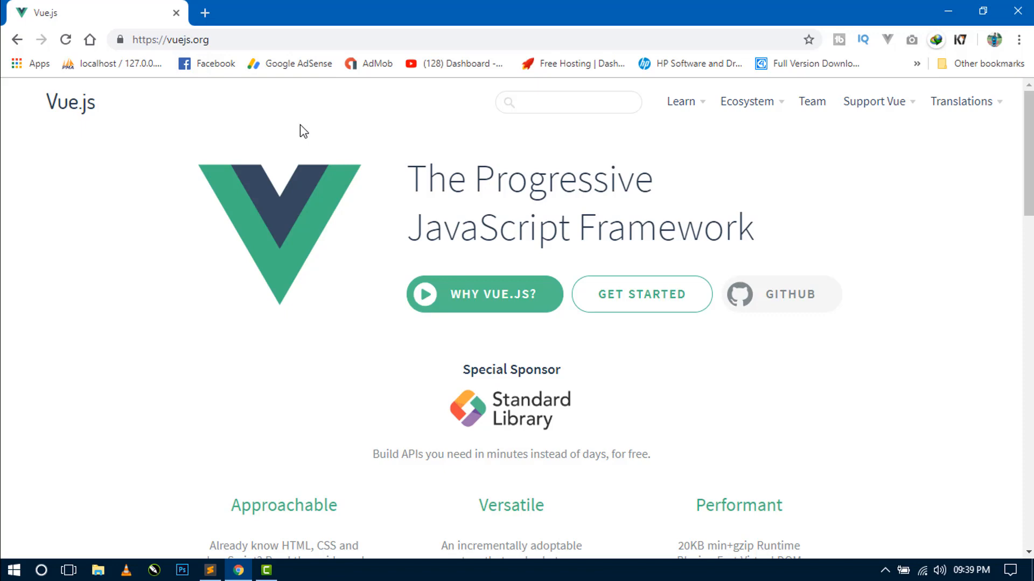
mouse_move(661, 288)
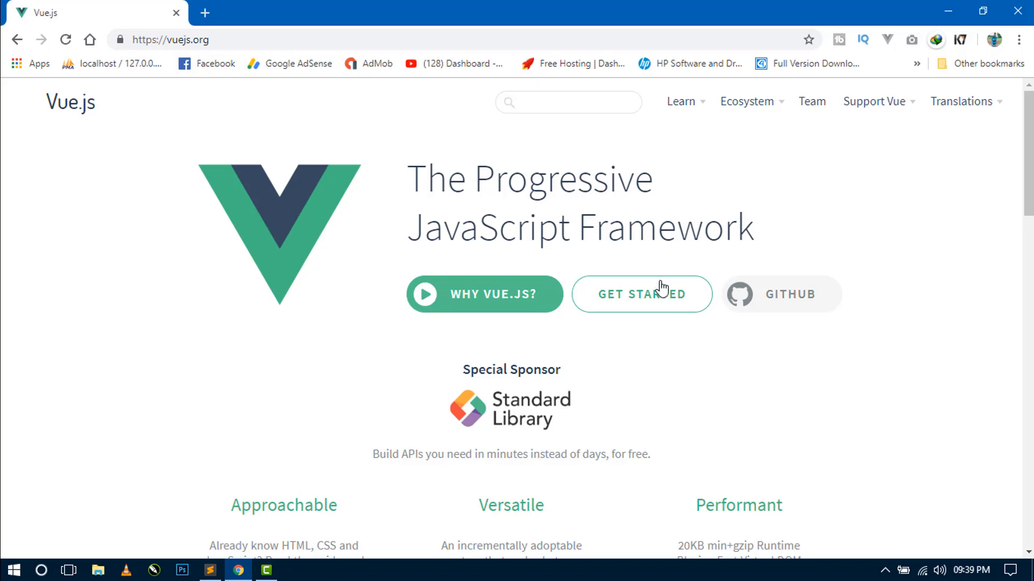
left_click(641, 294)
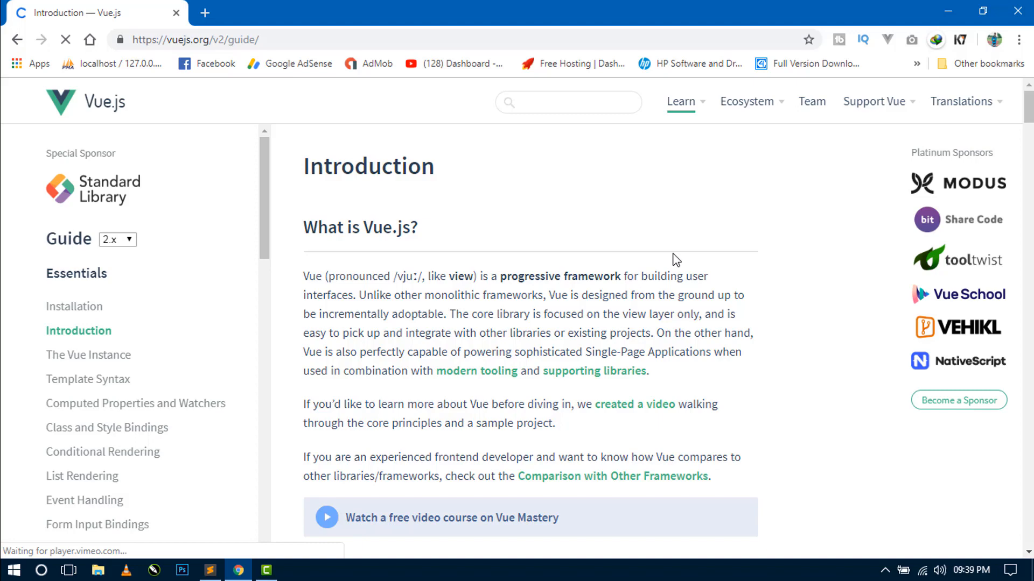
Select the production-version Vue script tag and return to the editor.
scroll("down", 3)
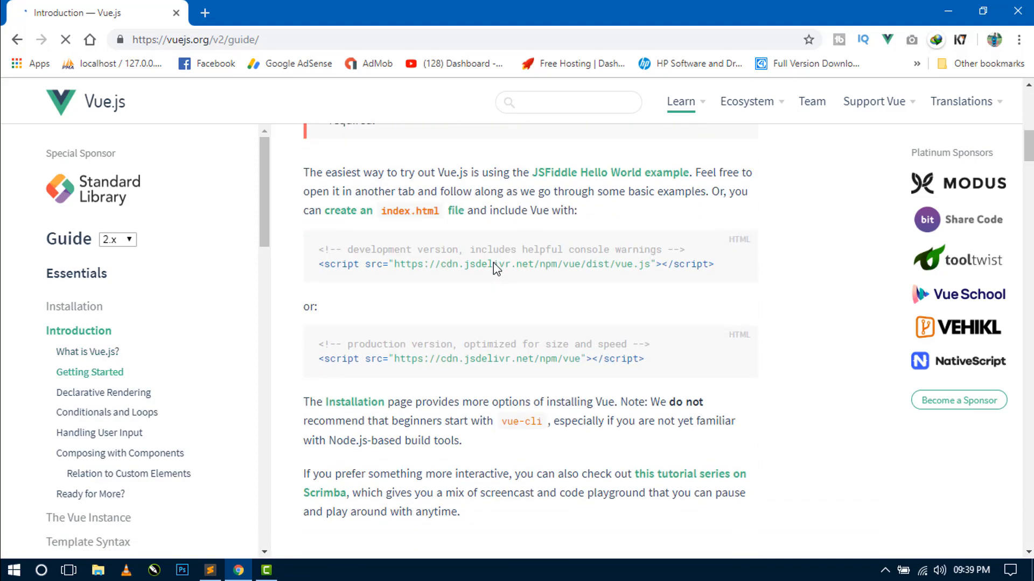
scroll("down", 3)
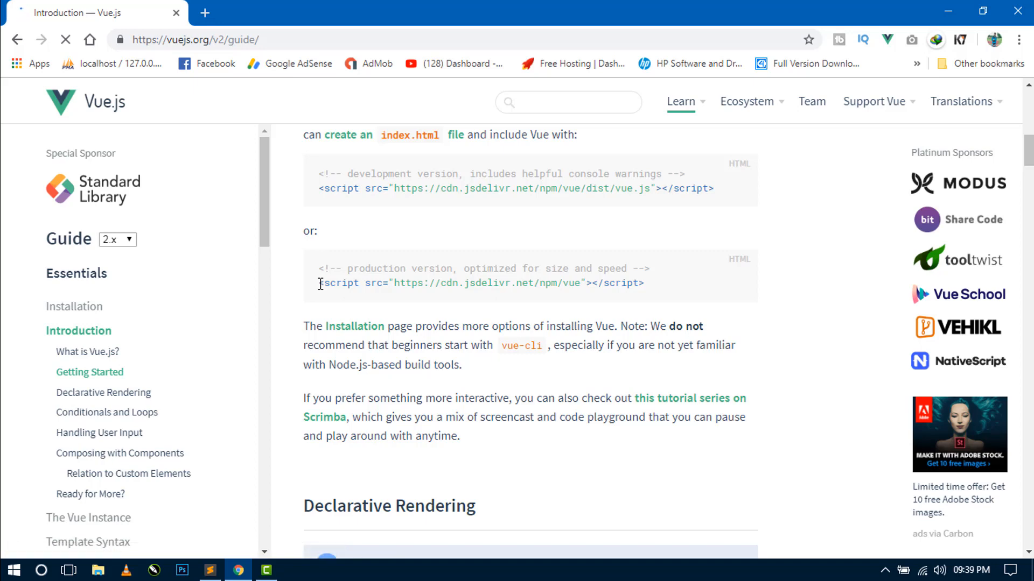
left_click_drag(318, 282, 644, 283)
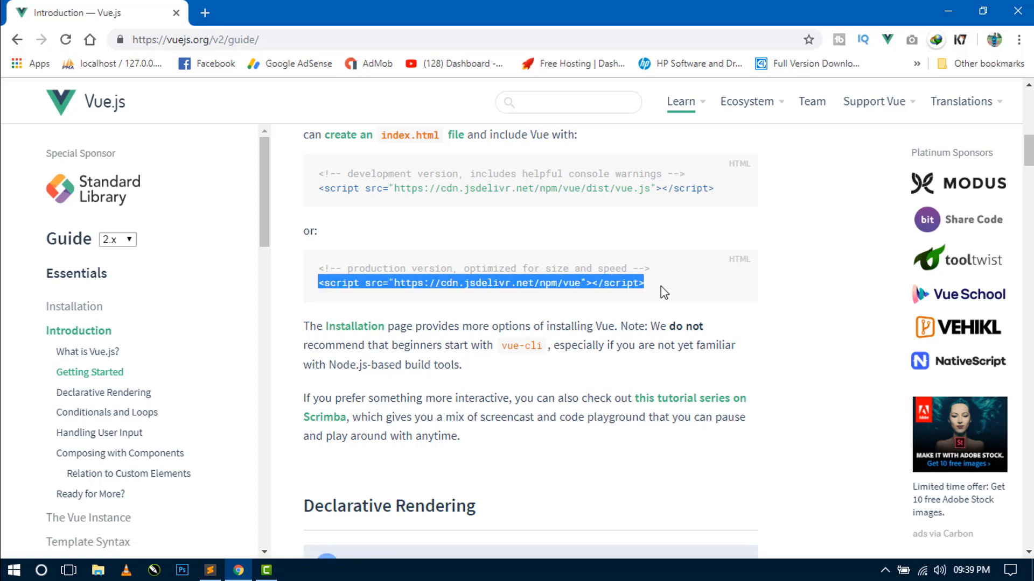
left_click(209, 570)
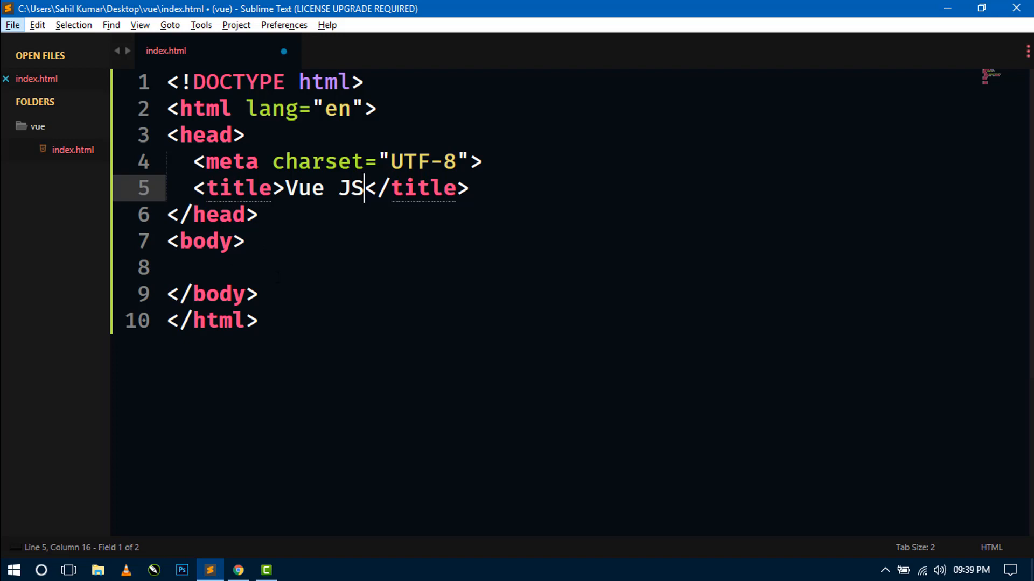
Add the jsdelivr Vue CDN script tag to the body, save, and start an inline text/javascript script block.
type("<script src=\"https://cdn.jsdelivr.net/npm/vue\"></script>")
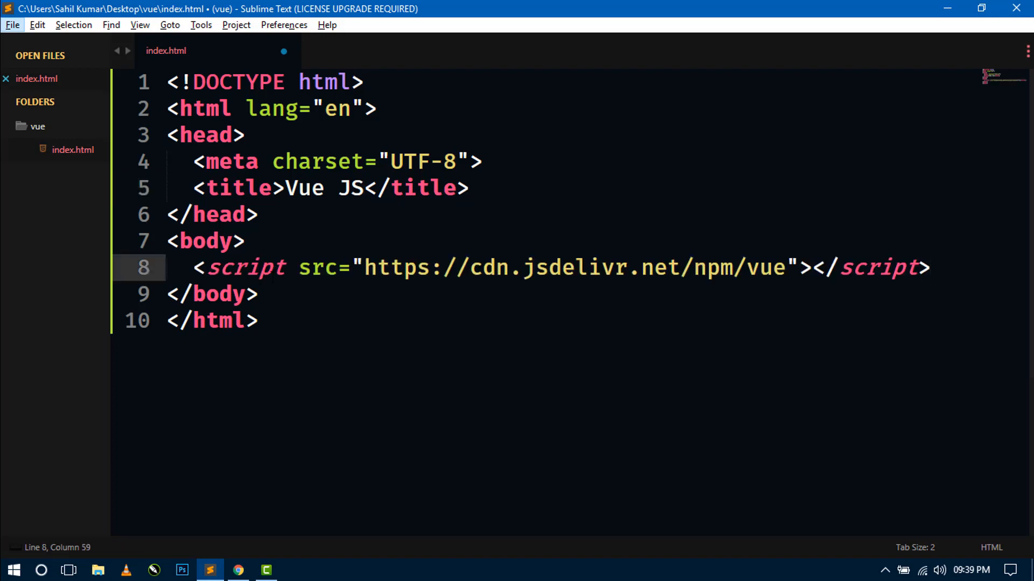
key("ctrl+s")
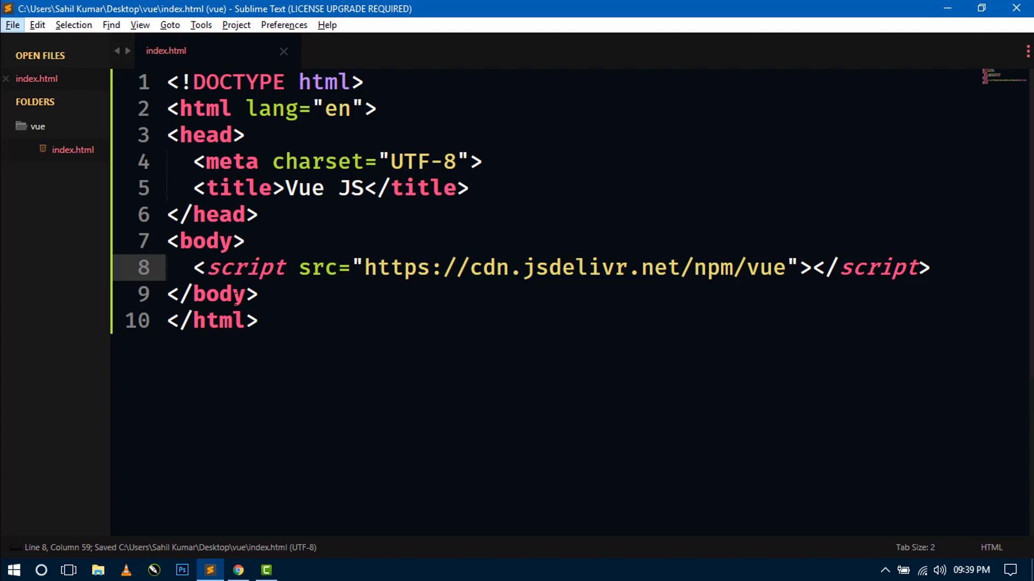
left_click_drag(198, 268, 850, 268)
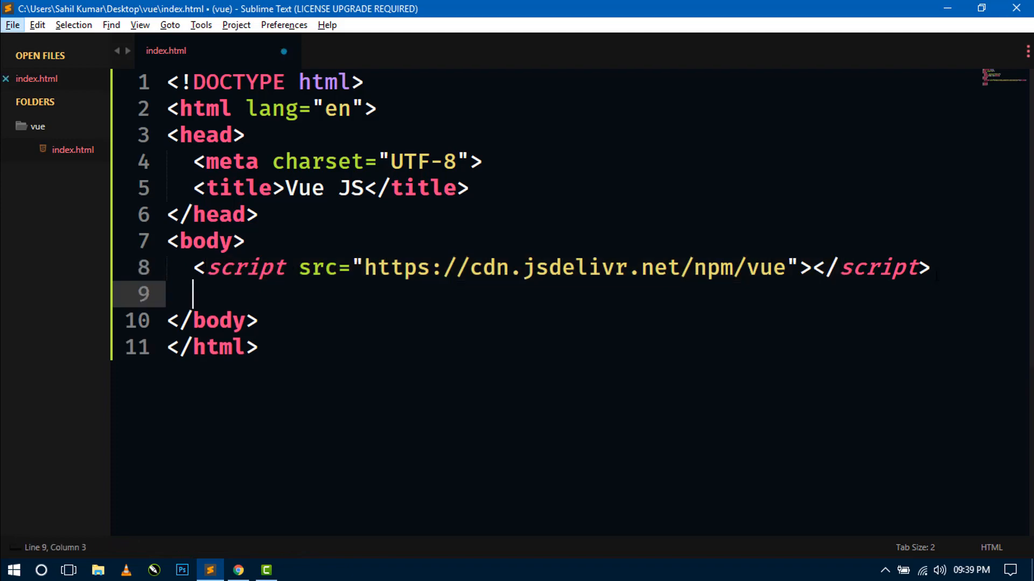
type("<script type=\"text/javascript\">")
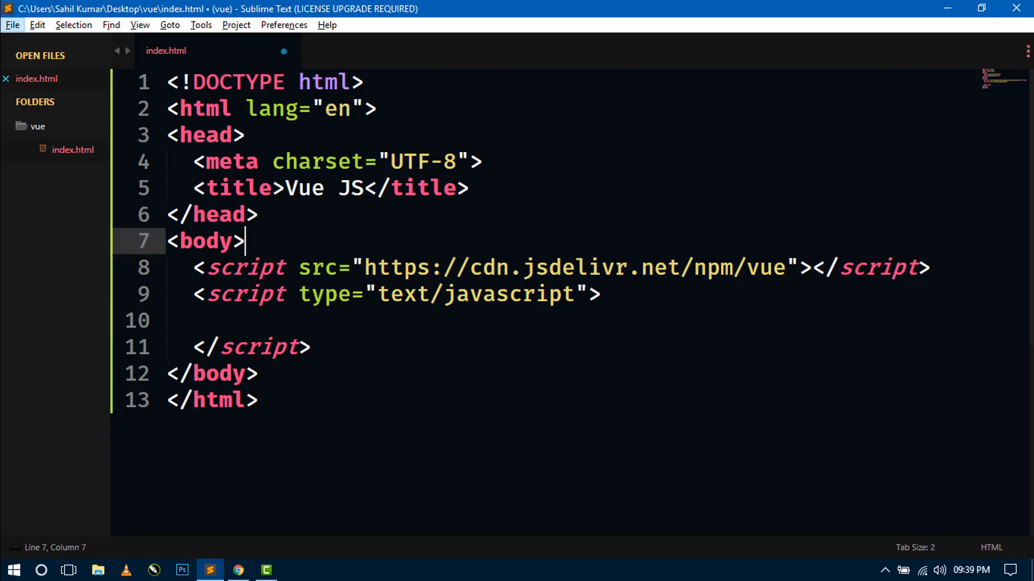
Insert an empty div with id app above the scripts in the body.
key("enter")
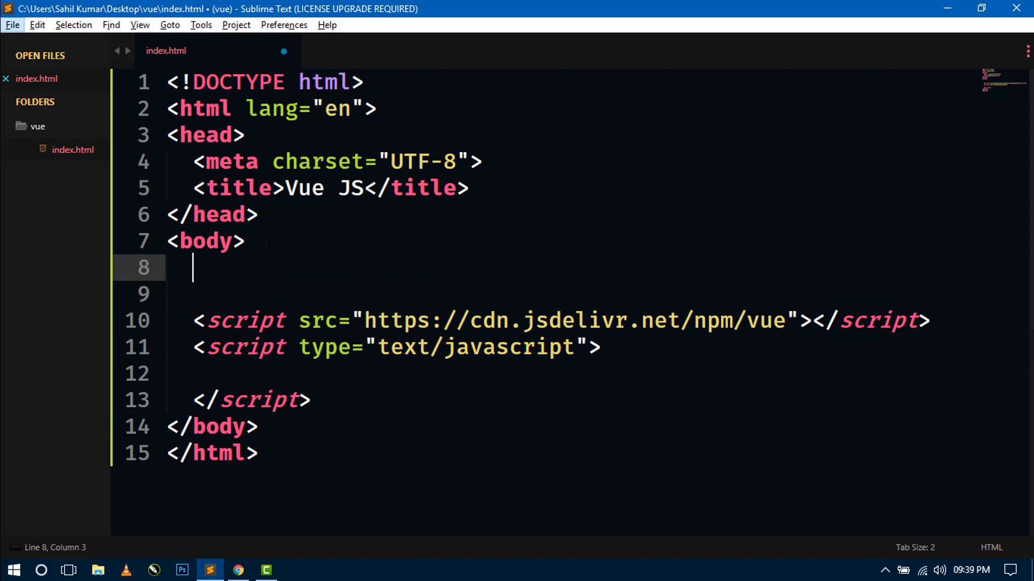
type("#")
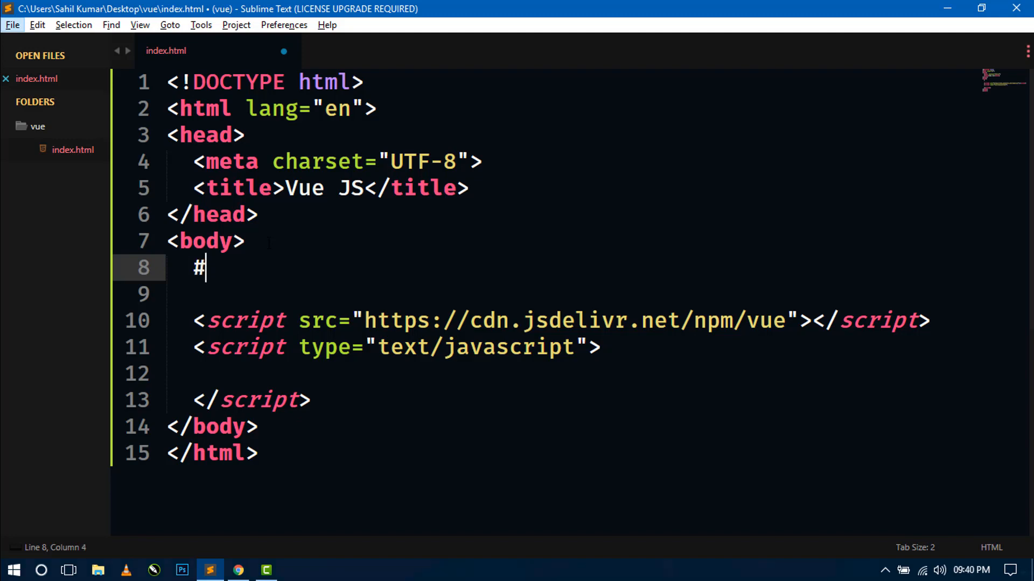
type("<div id=\"app\">")
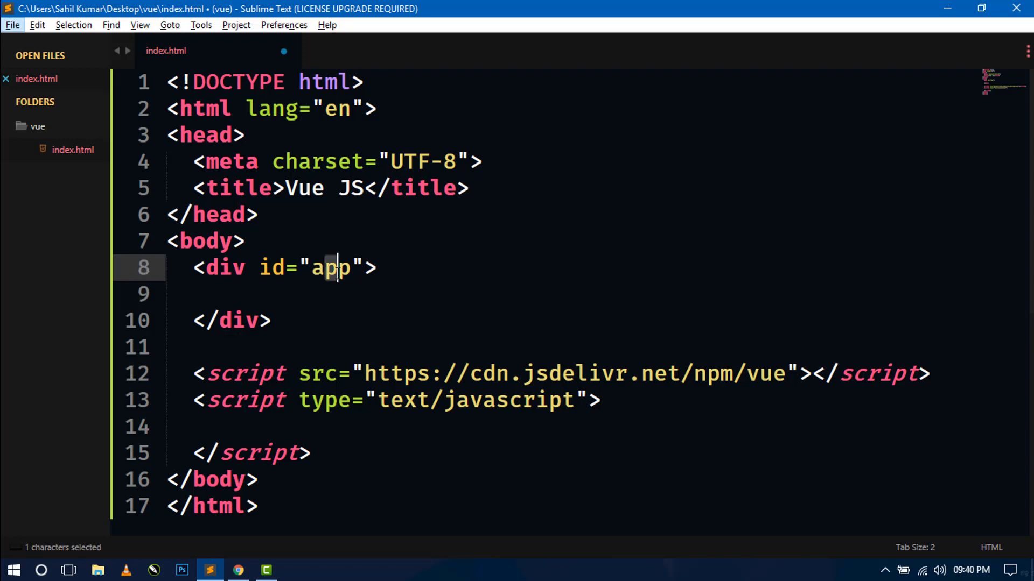
left_click_drag(323, 267, 271, 321)
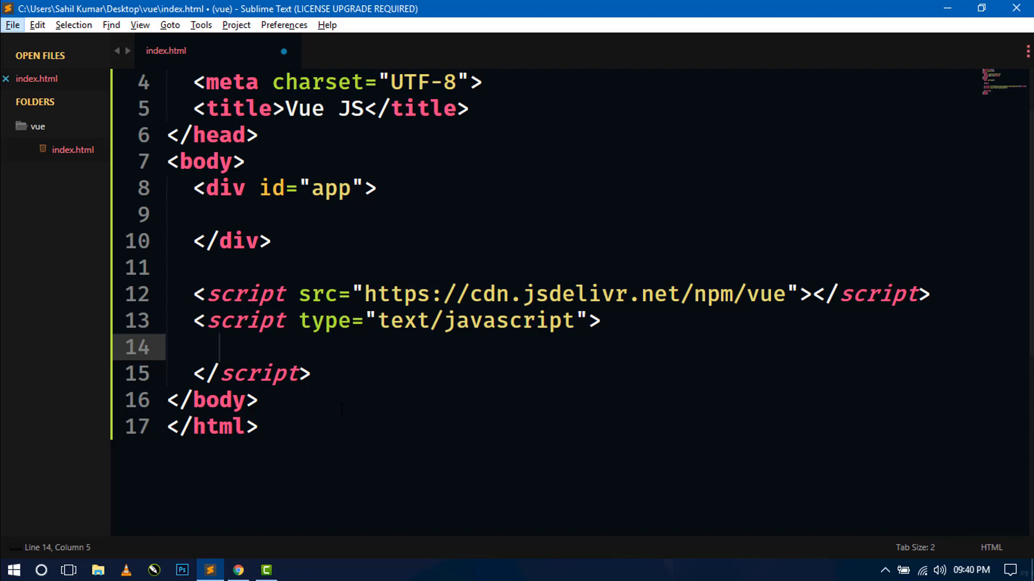
Write new Vue({}) in the inline script with a blank line for its options.
type("new")
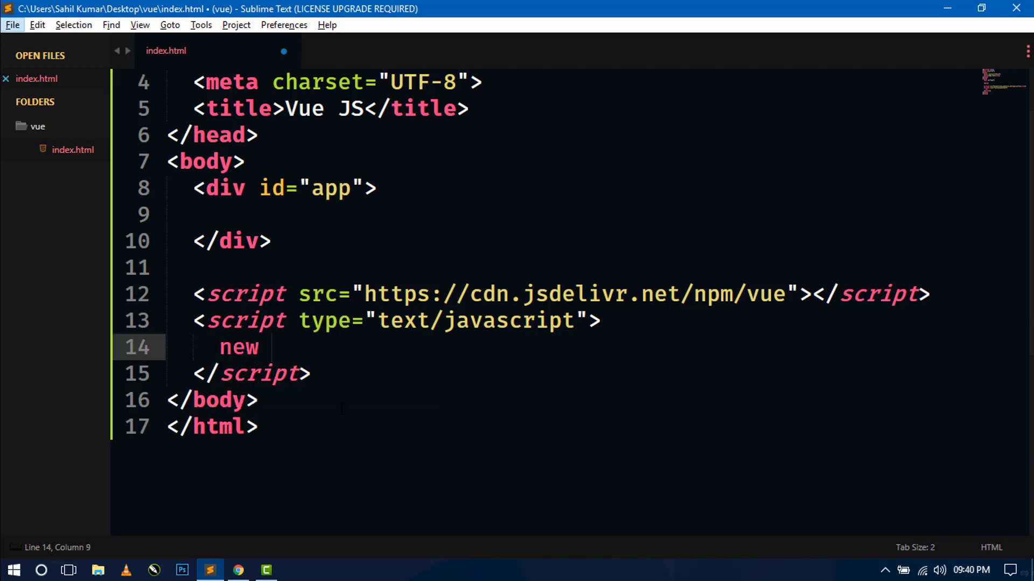
type("Vue")
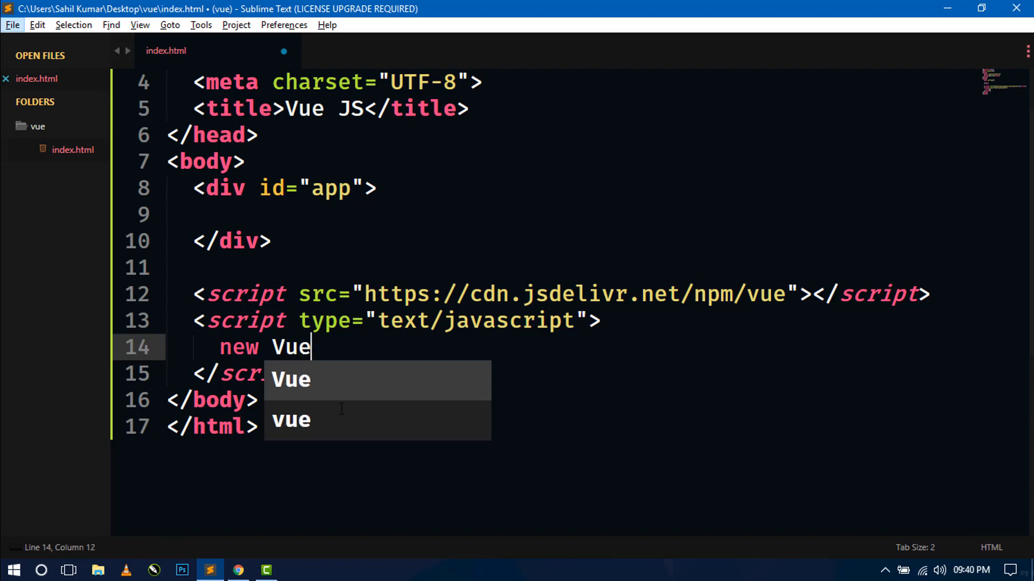
type("({})")
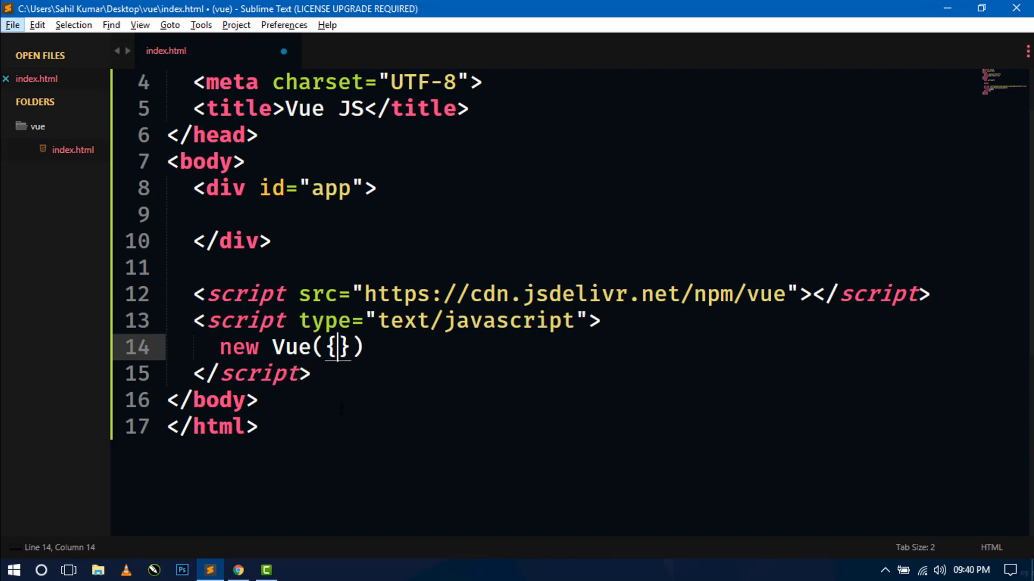
key("enter")
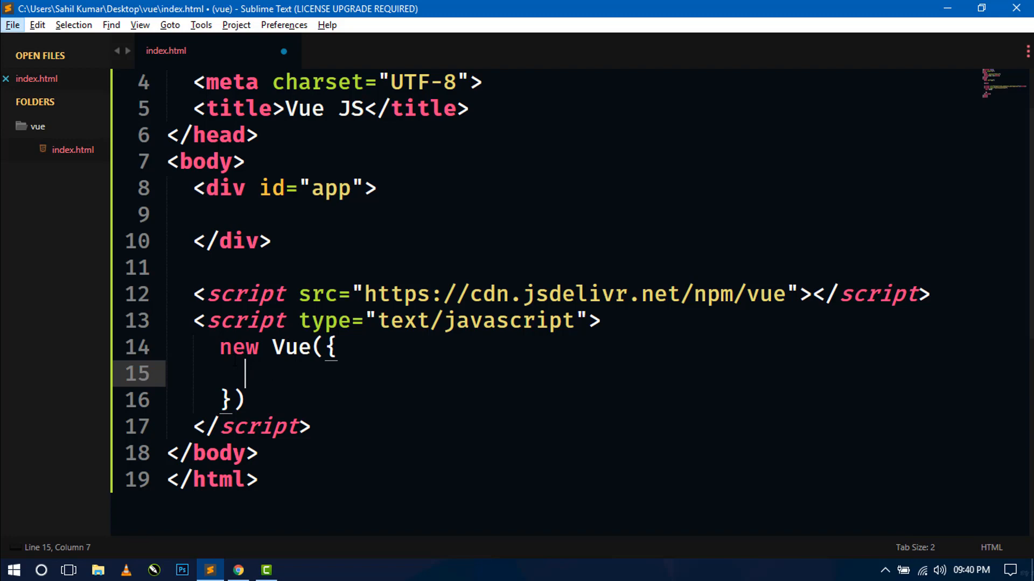
scroll("down", 3)
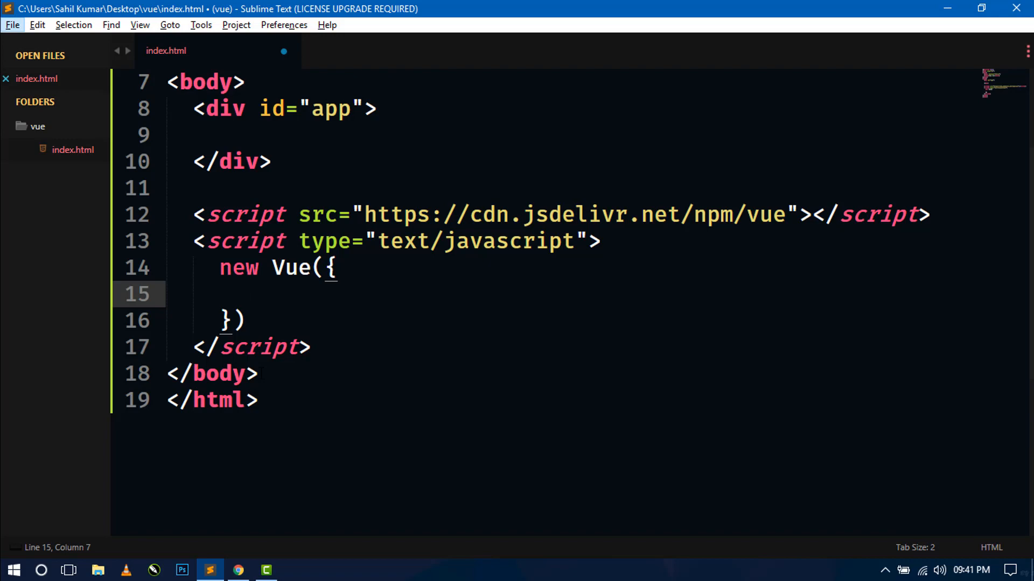
Set the Vue instance's el option to '#app' so it mounts on the app div.
type("el")
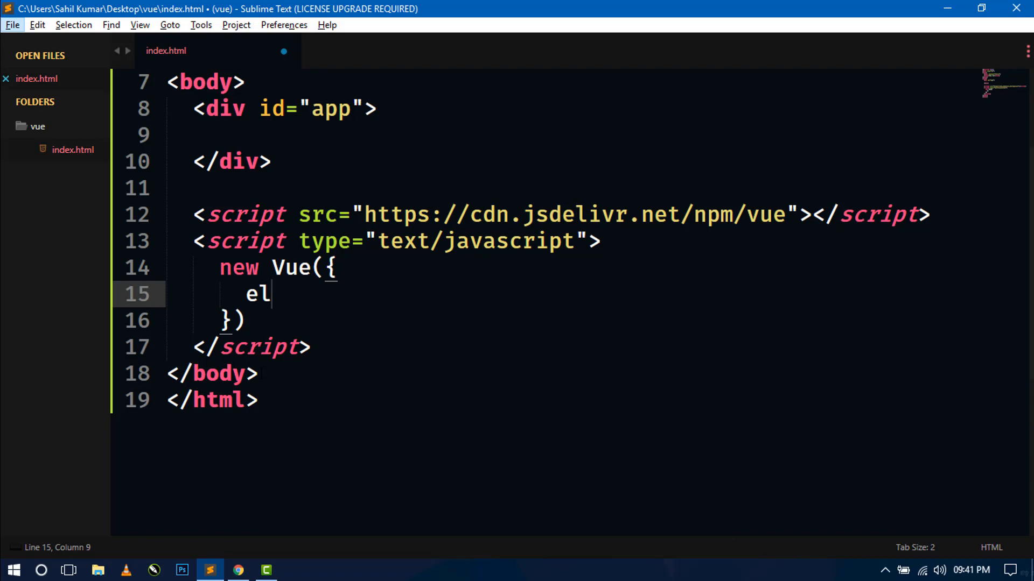
type(":")
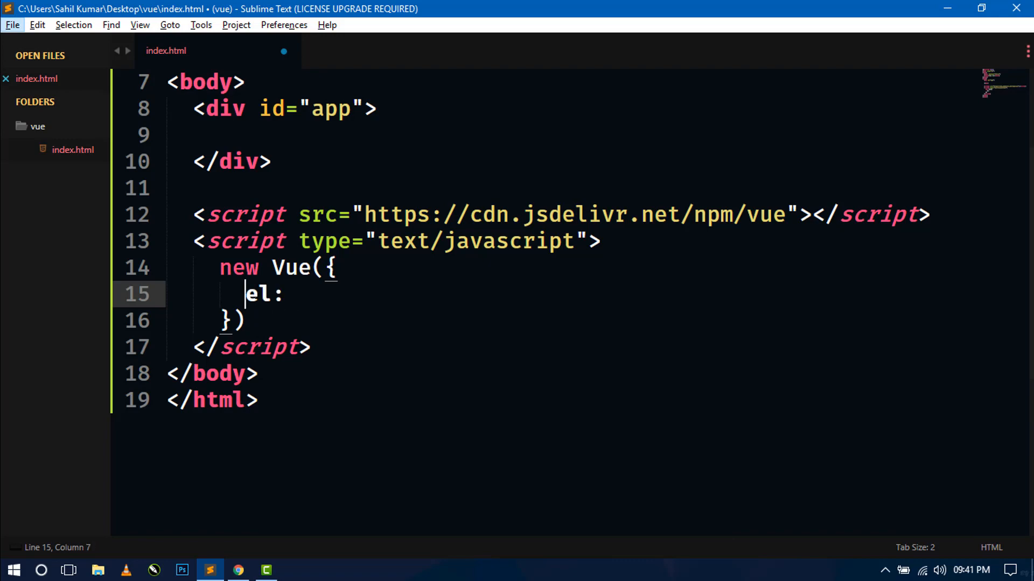
double_click(258, 295)
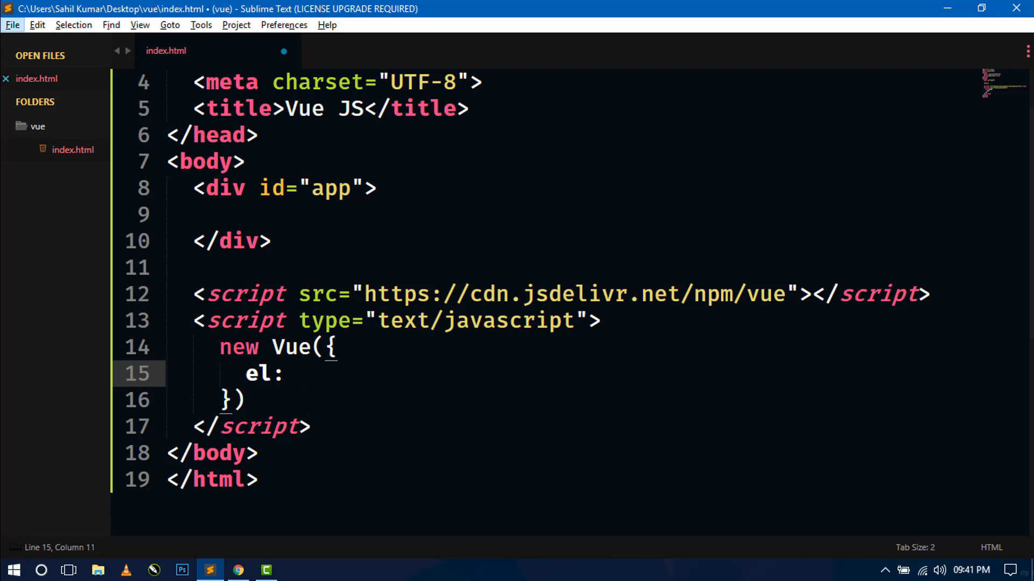
left_click(353, 188)
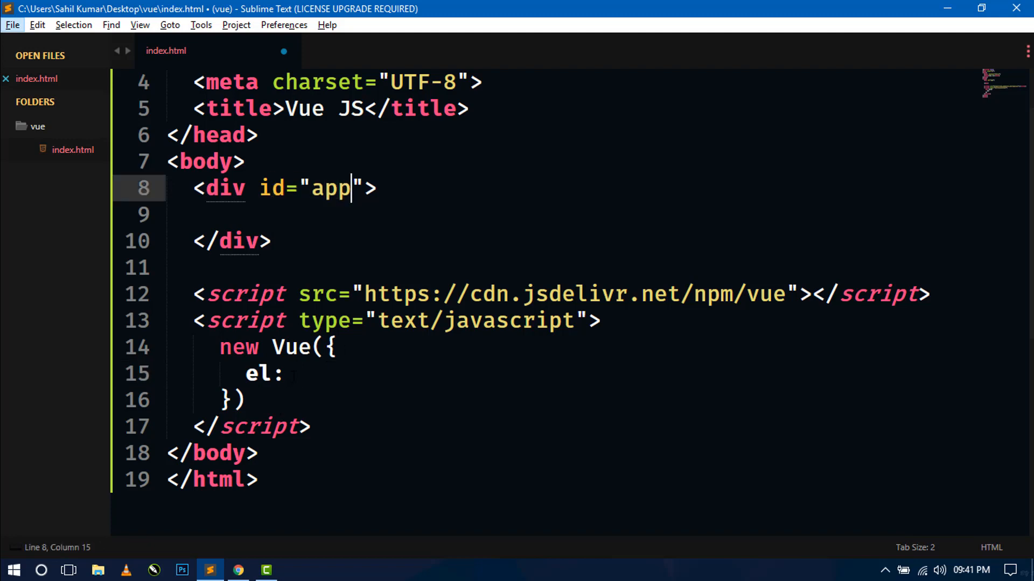
type("''")
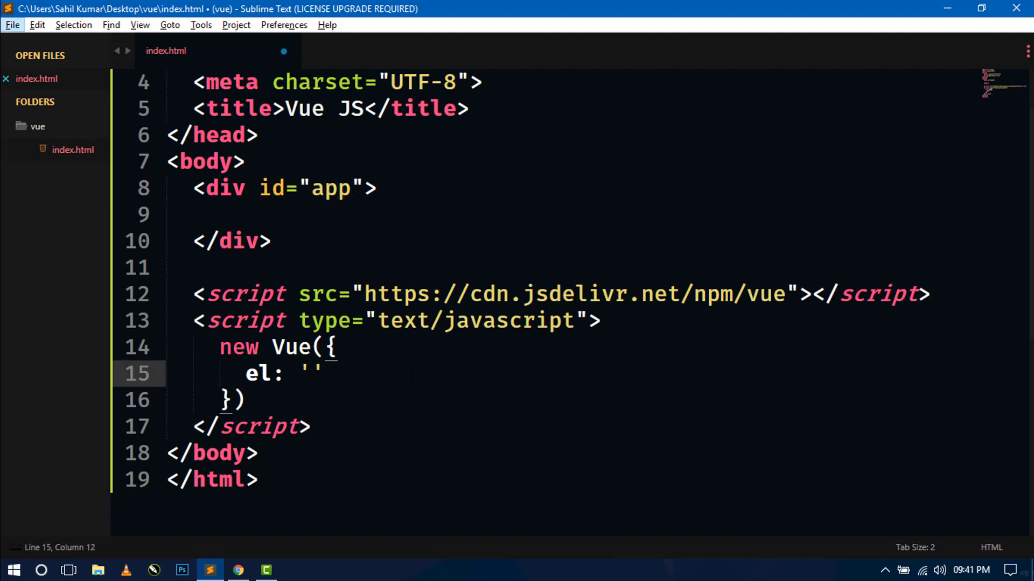
type("#app")
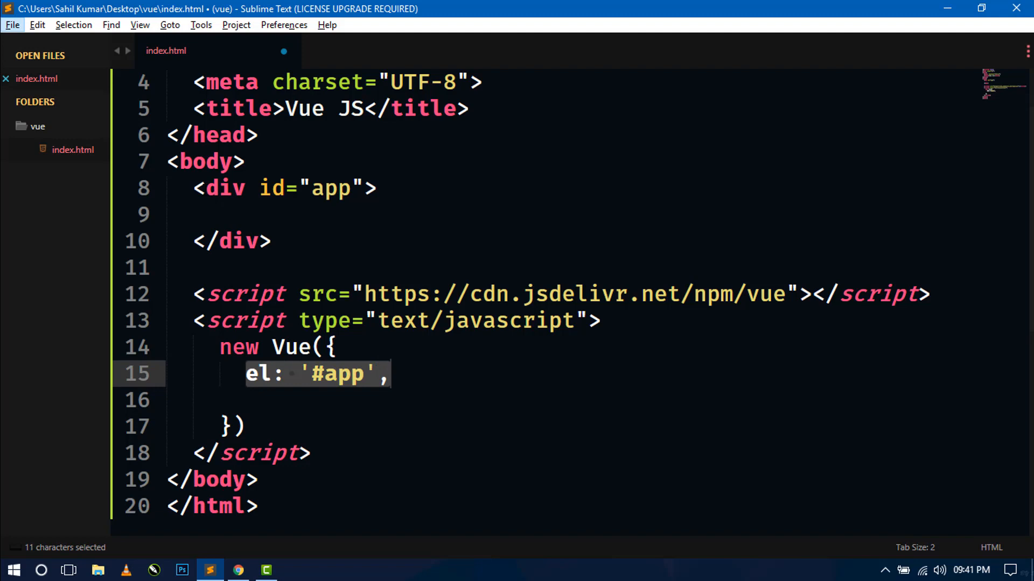
double_click(224, 189)
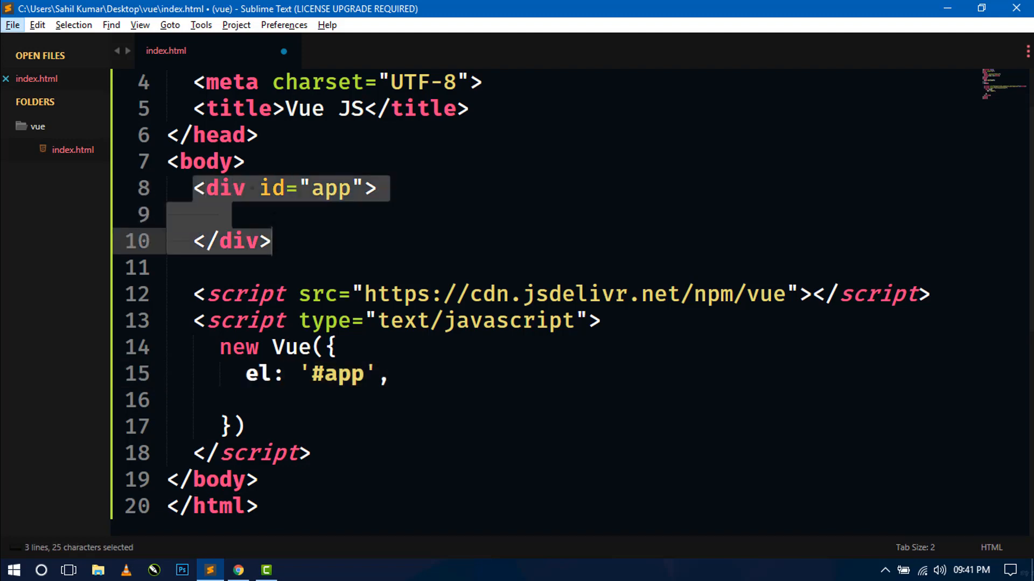
left_click(314, 294)
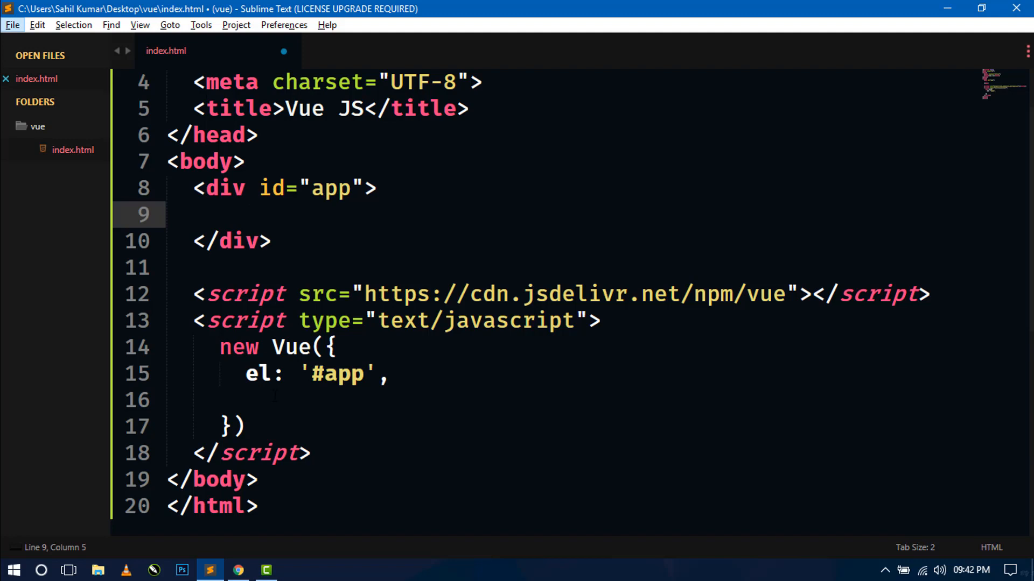
Add a data option with an empty object to the Vue instance.
type("data:")
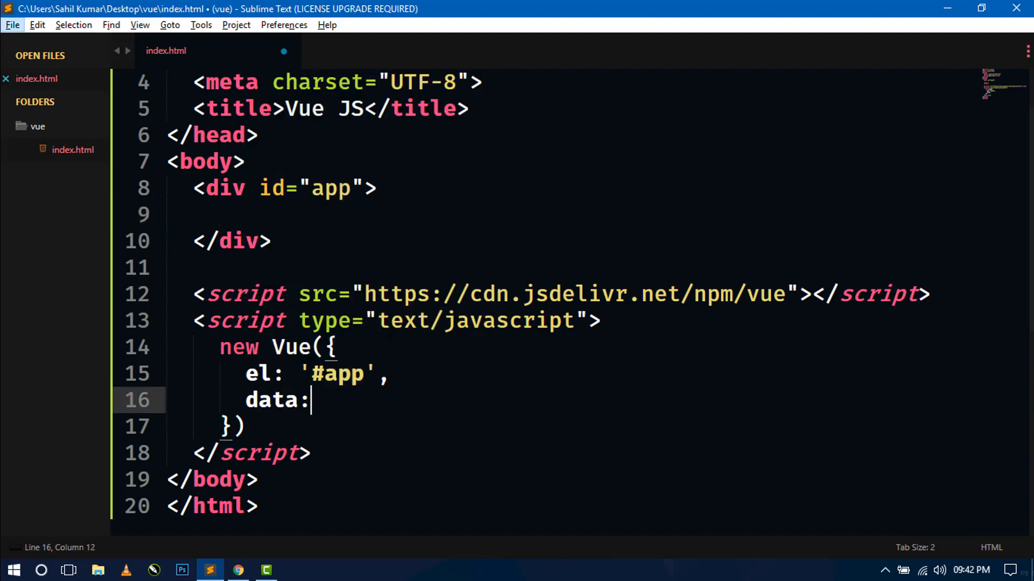
type("{")
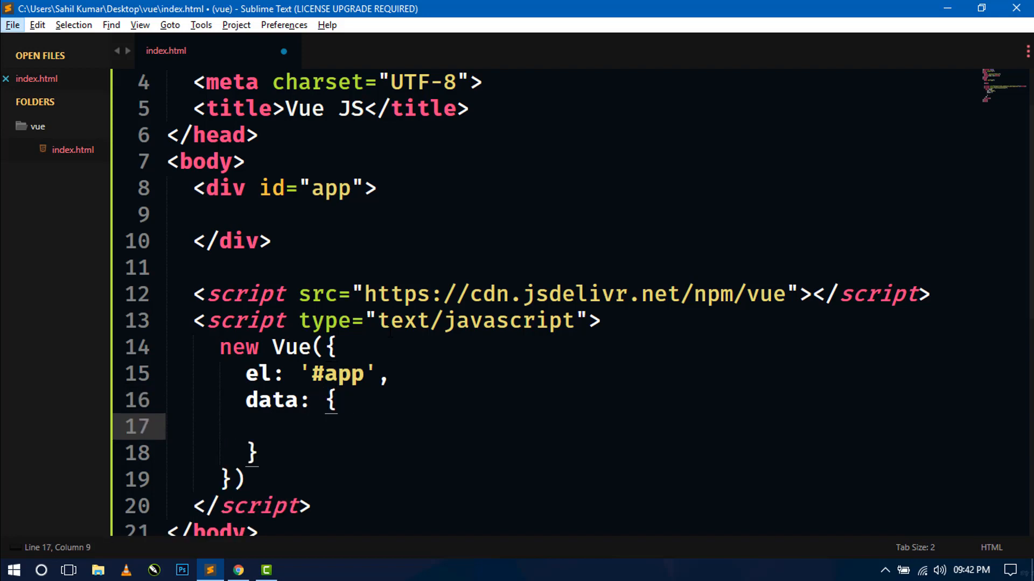
Add message: "Hello World!" inside the data object and save index.html.
scroll("down", 3)
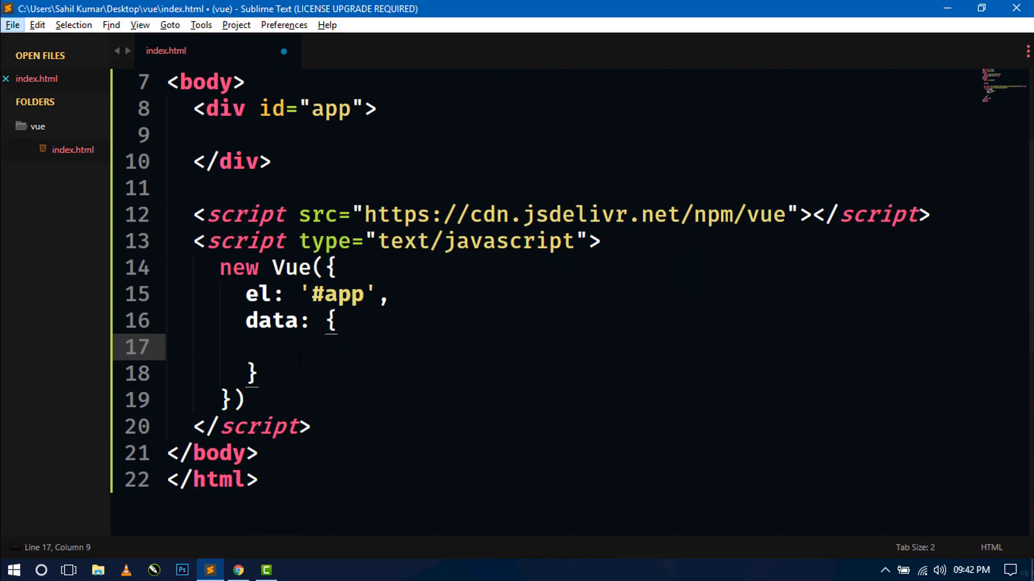
type("mess")
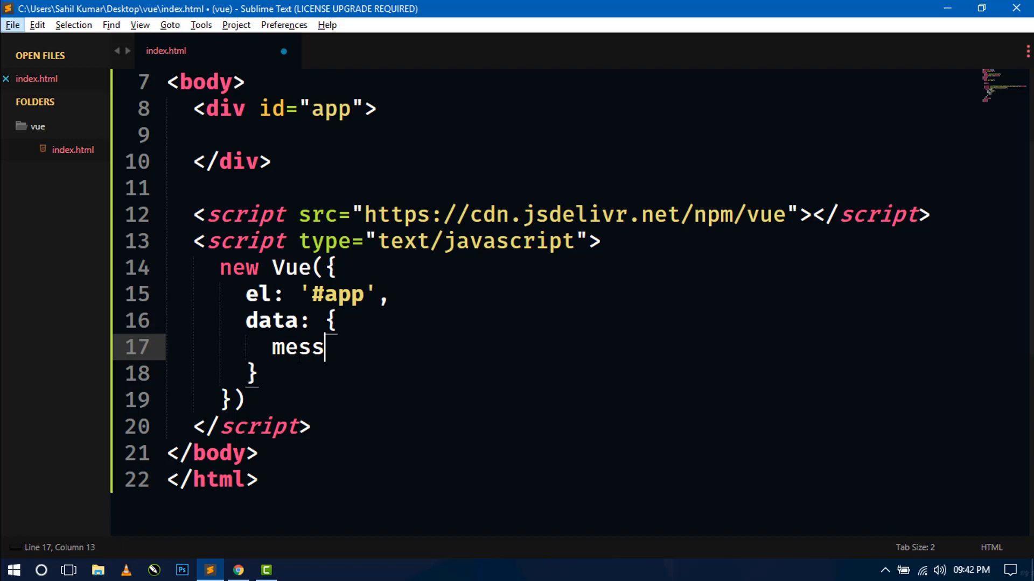
type("age:")
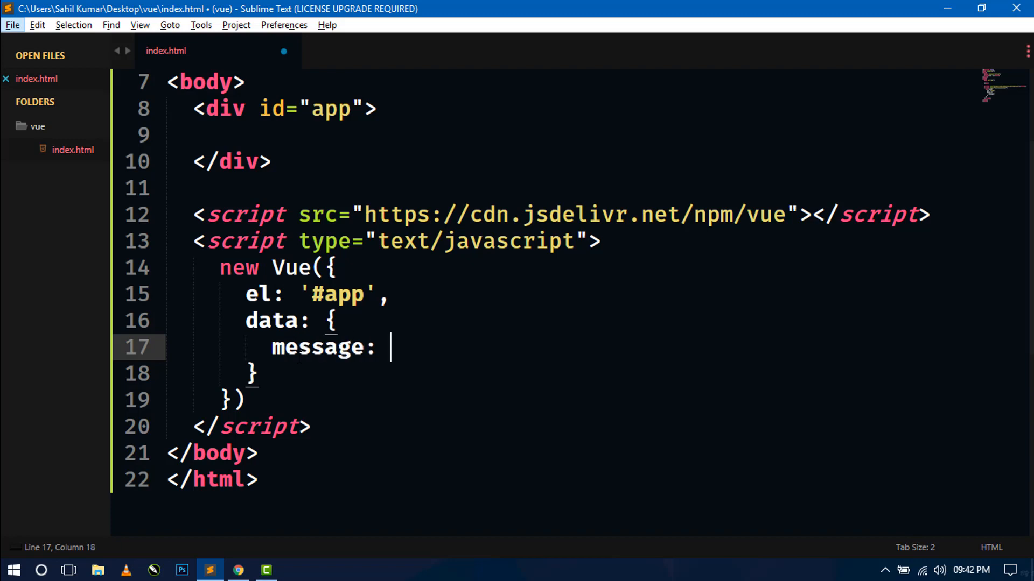
type("\"H\"")
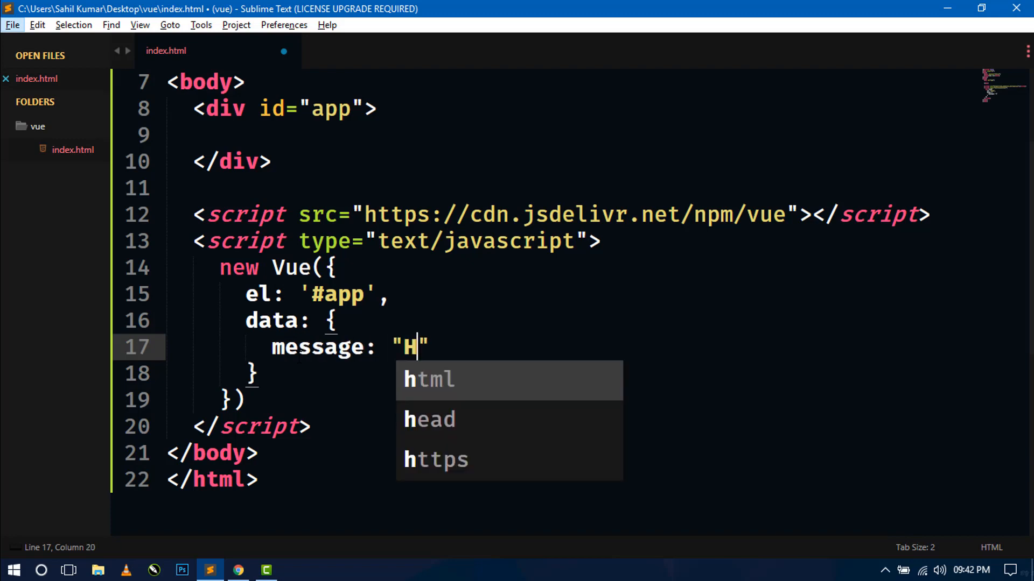
type("ello Wor")
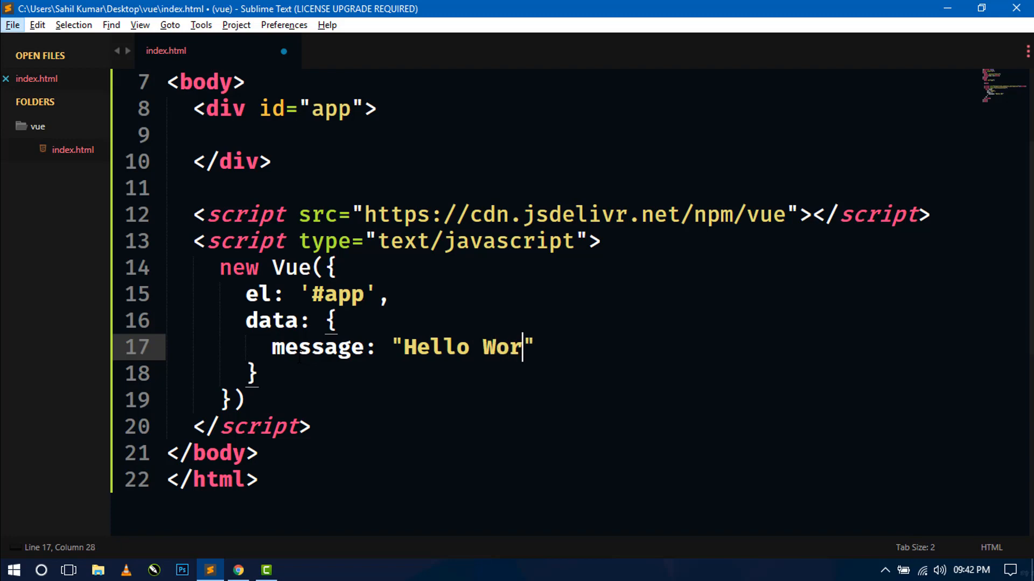
type("ld!")
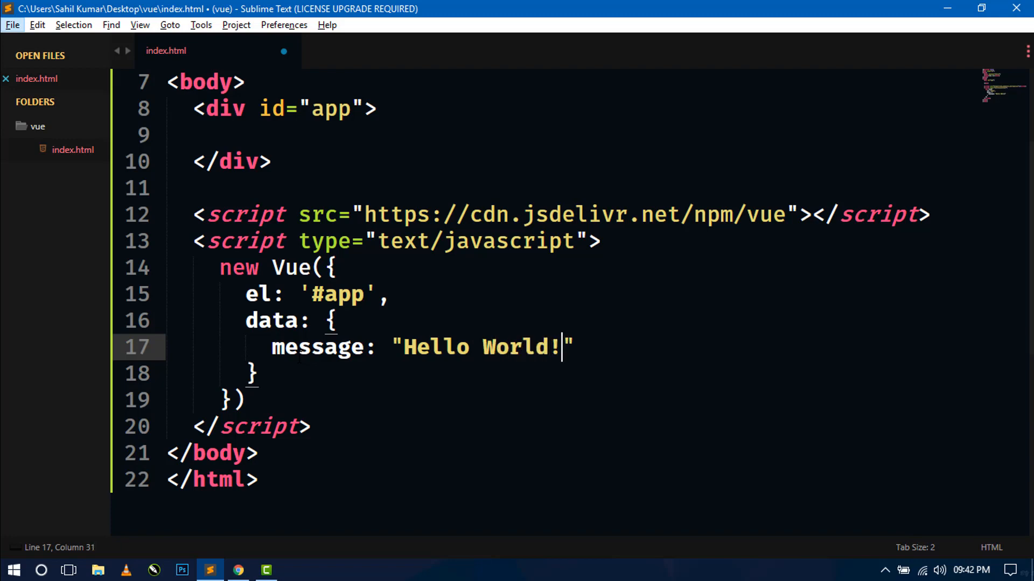
key("ctrl+s")
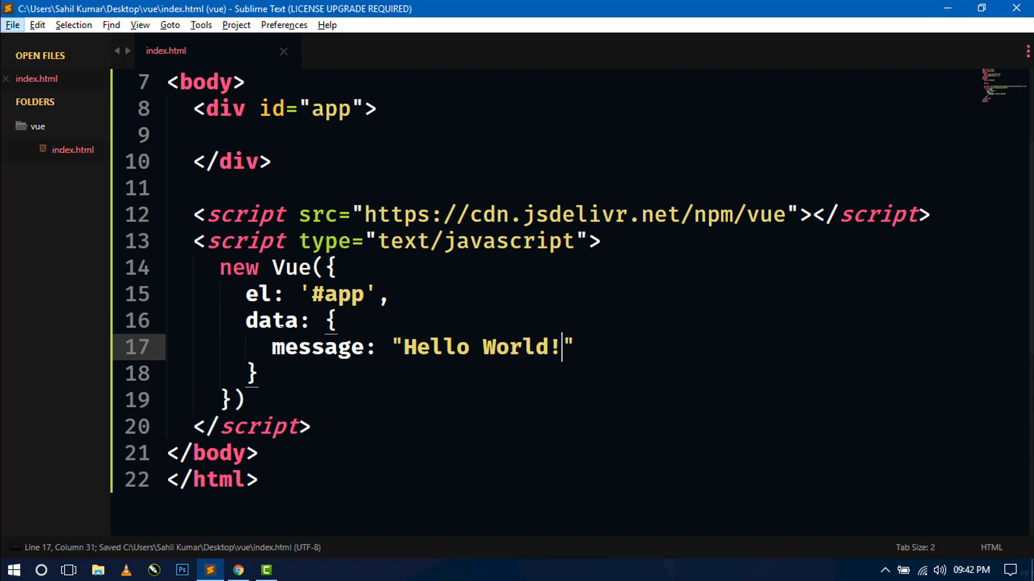
left_click_drag(403, 348, 547, 348)
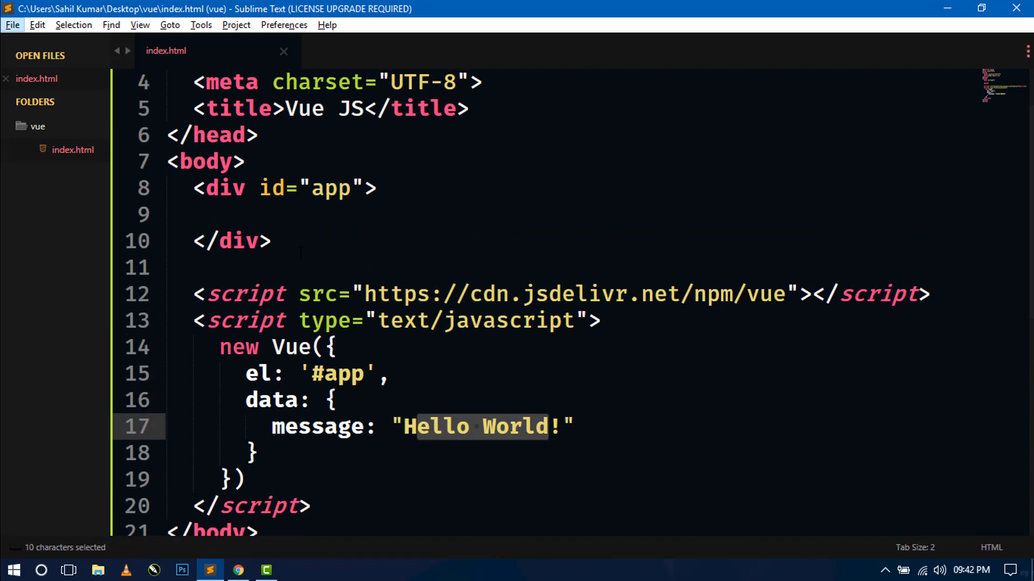
Add an h1 in the app div showing {{ message }} and save the file.
type("h")
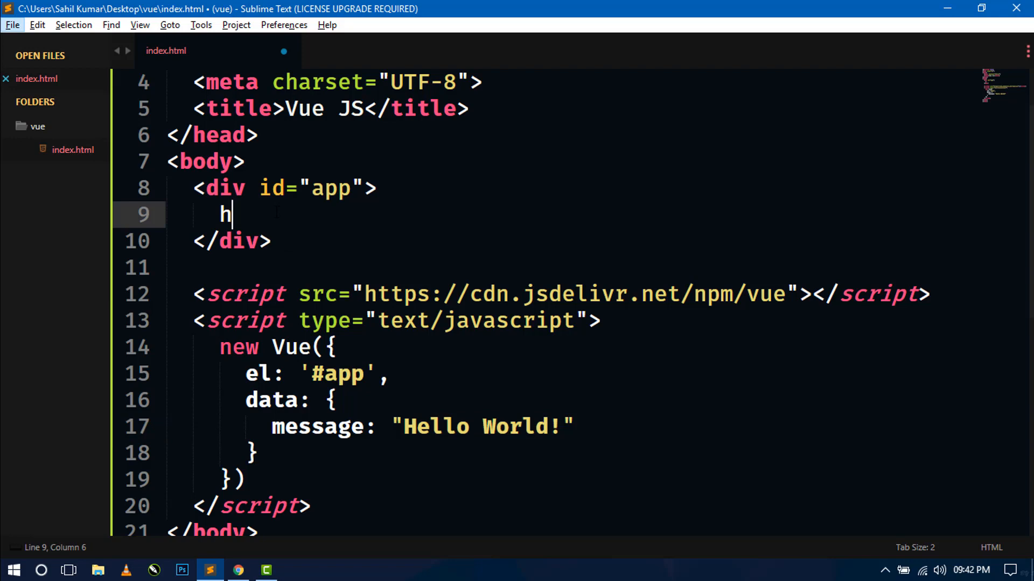
type("1></h1>")
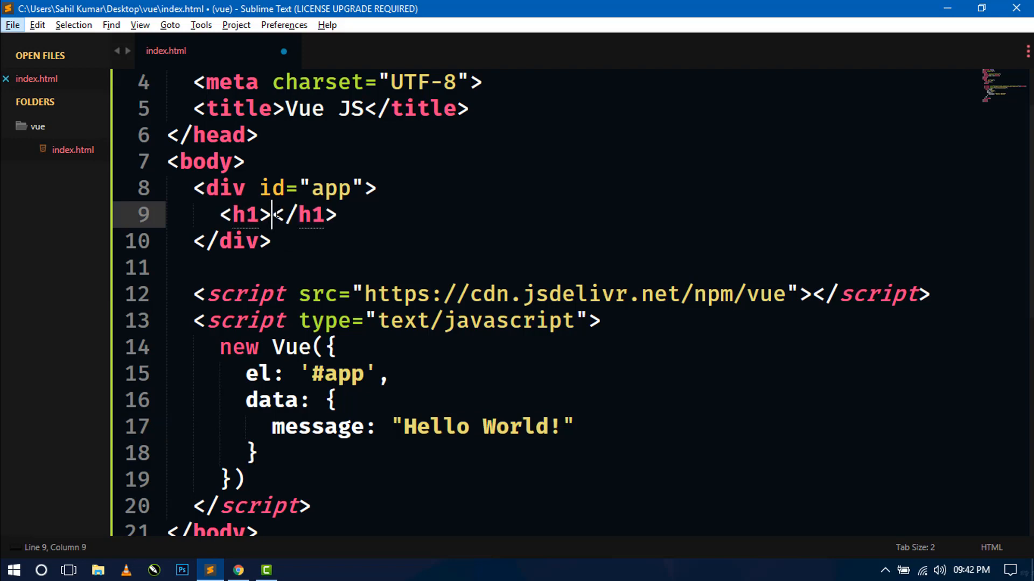
type("{{")
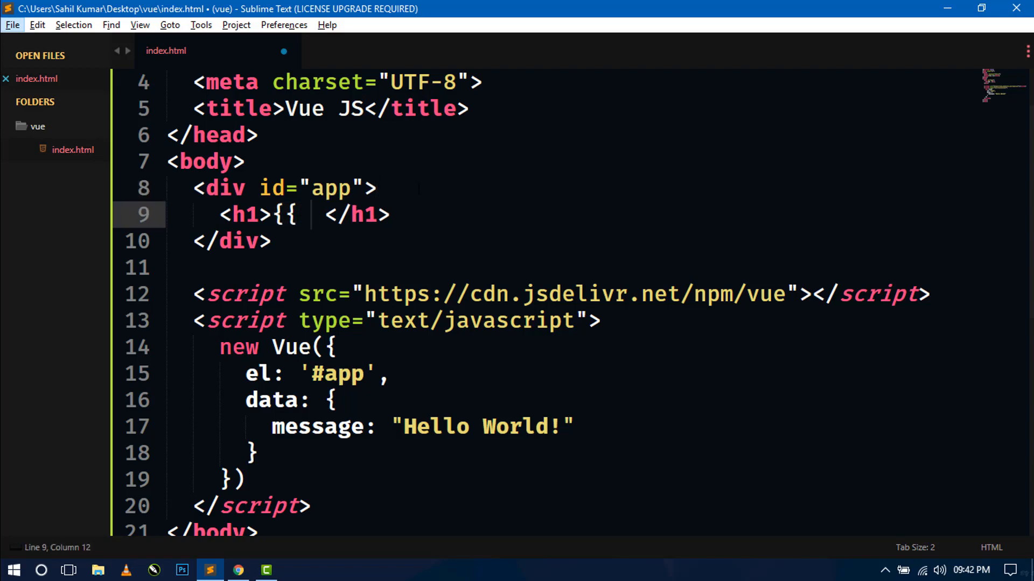
type("}}")
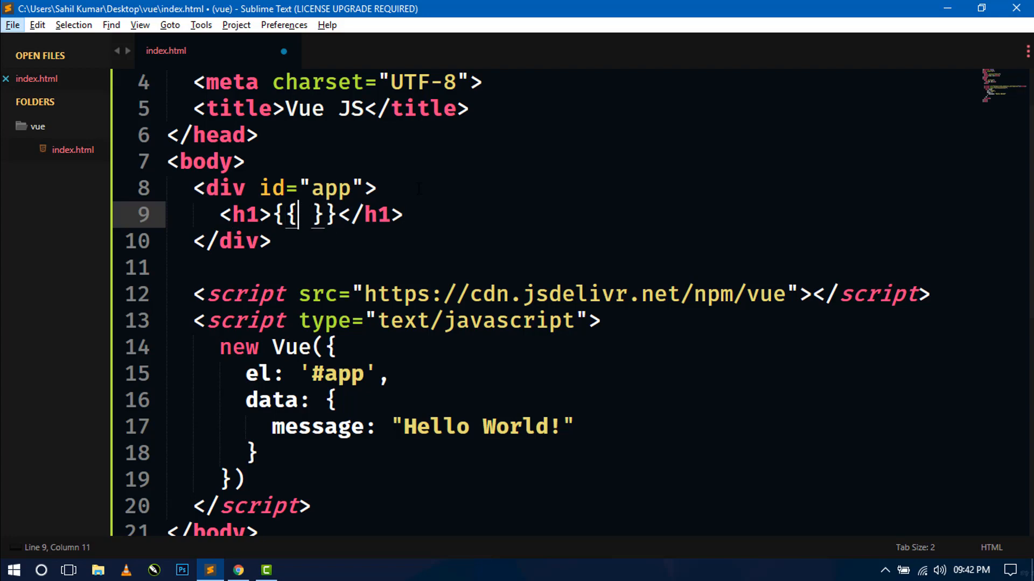
type("\" \"")
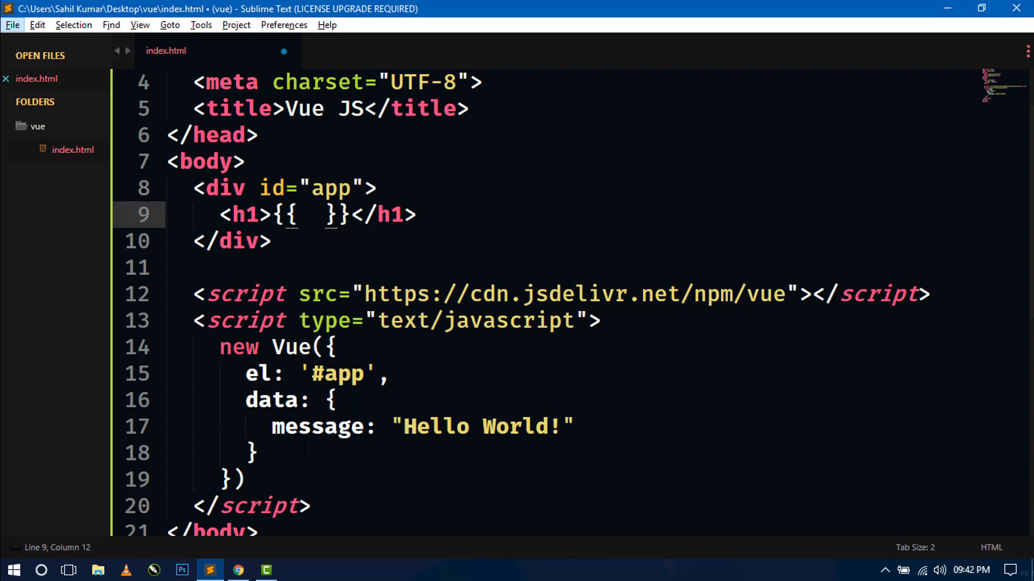
double_click(317, 427)
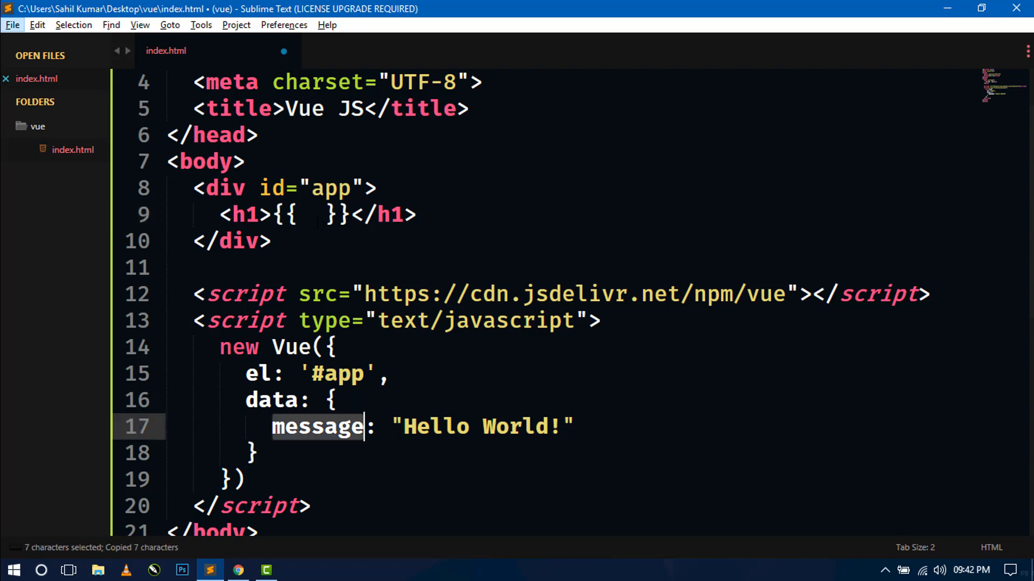
type("message")
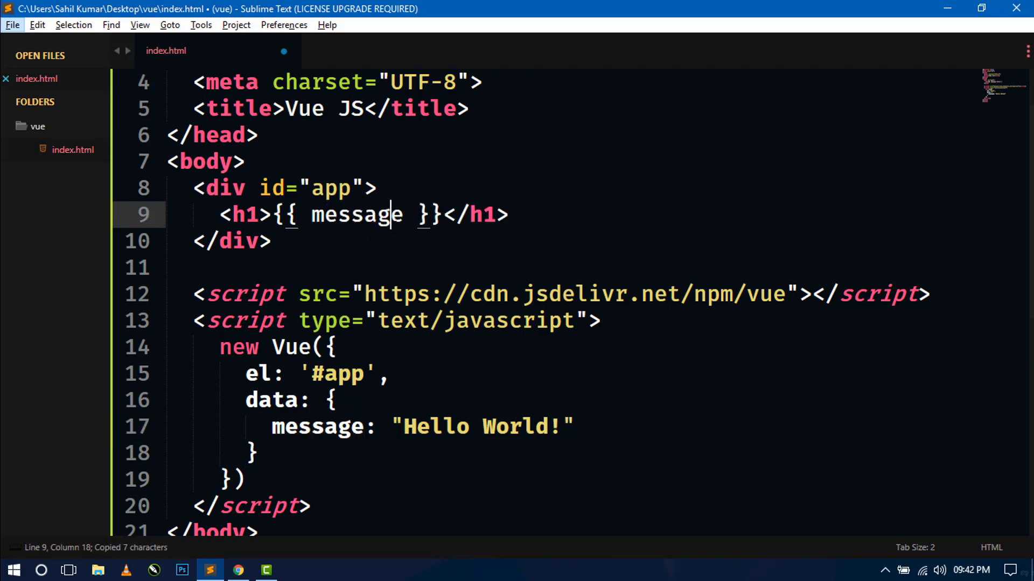
key("ctrl+s")
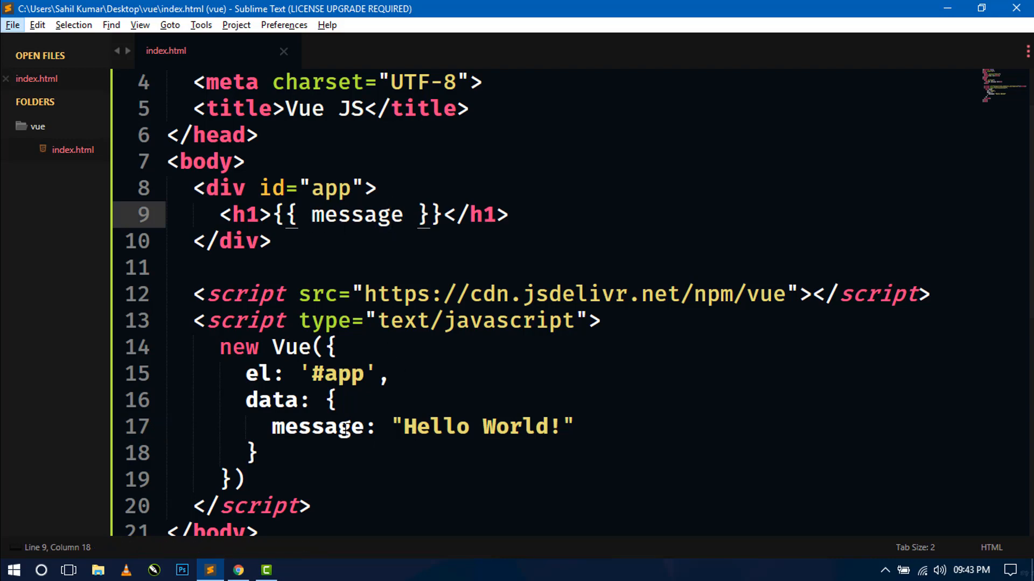
Save index.html once more and minimize Sublime Text to the desktop.
left_click(270, 241)
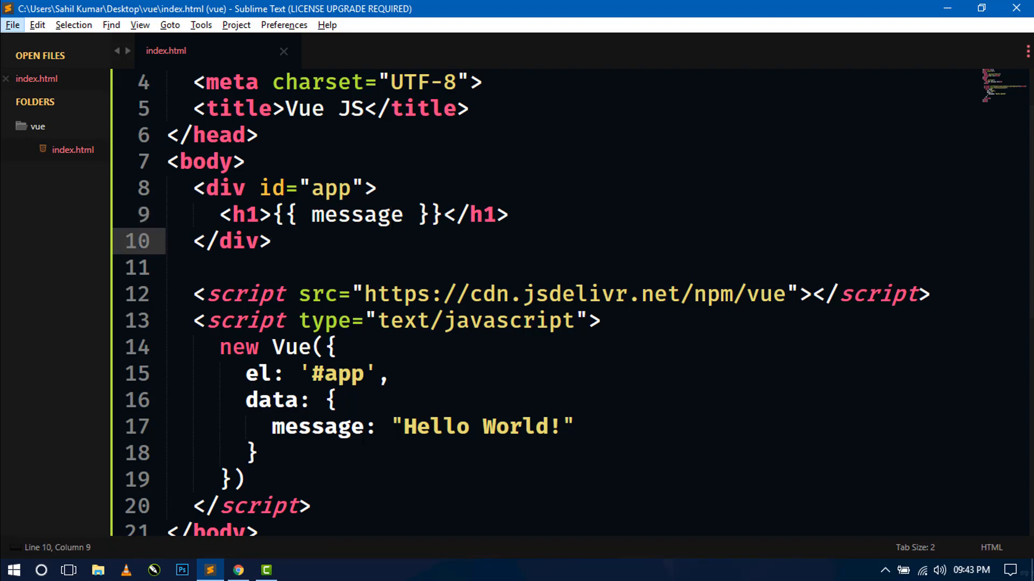
key("ctrl+s")
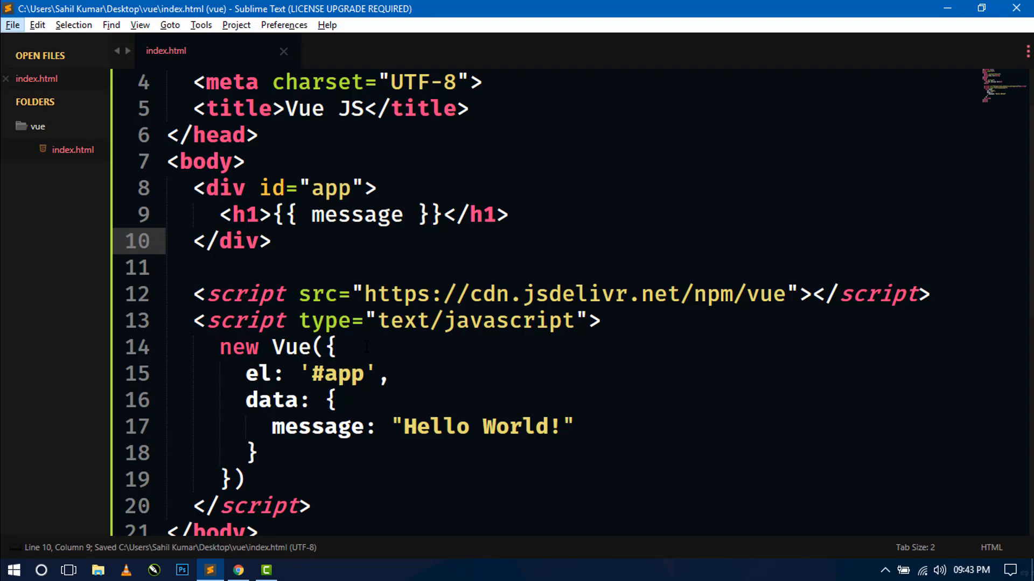
left_click(948, 8)
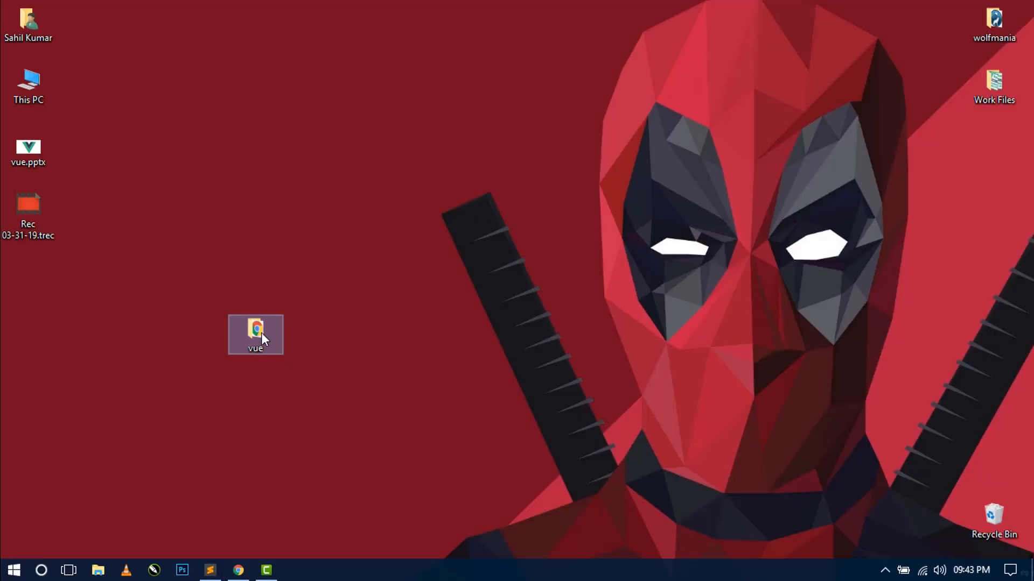
Open index.html from the vue folder in Chrome to see the Hello World! heading.
double_click(255, 334)
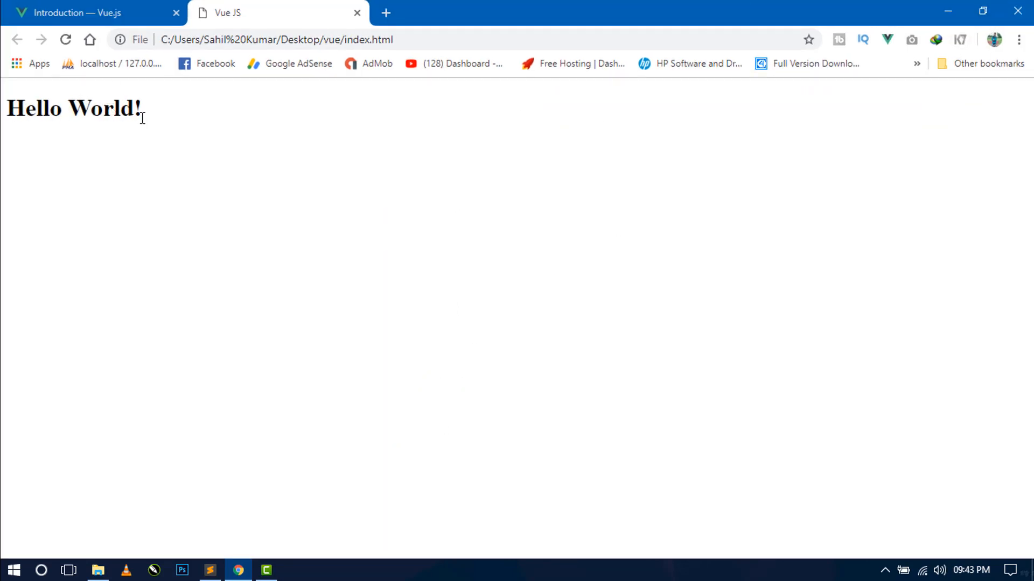
mouse_move(117, 118)
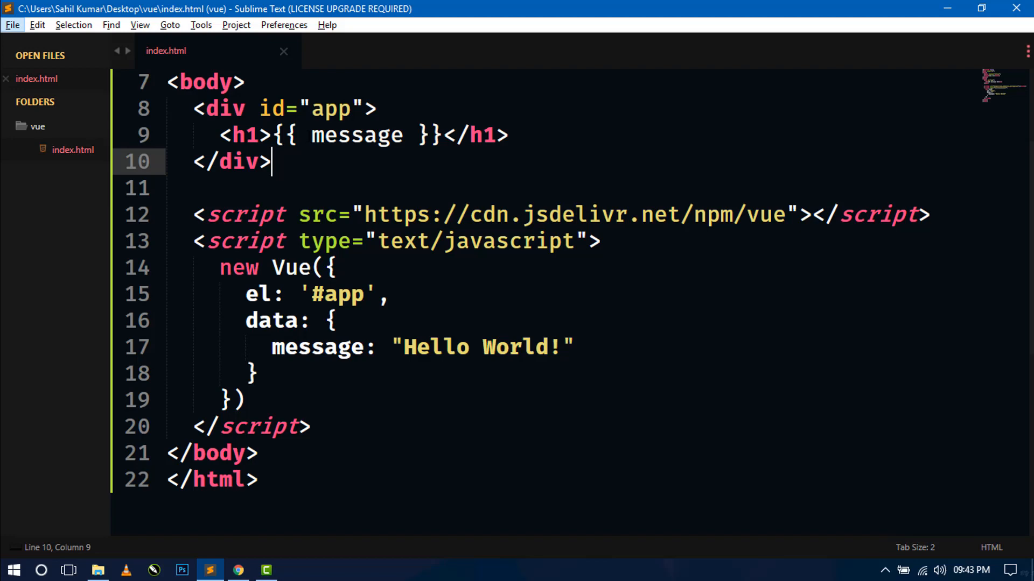
Extend the message string to "Hello World! Wolfmania" and switch to the browser.
left_click(405, 348)
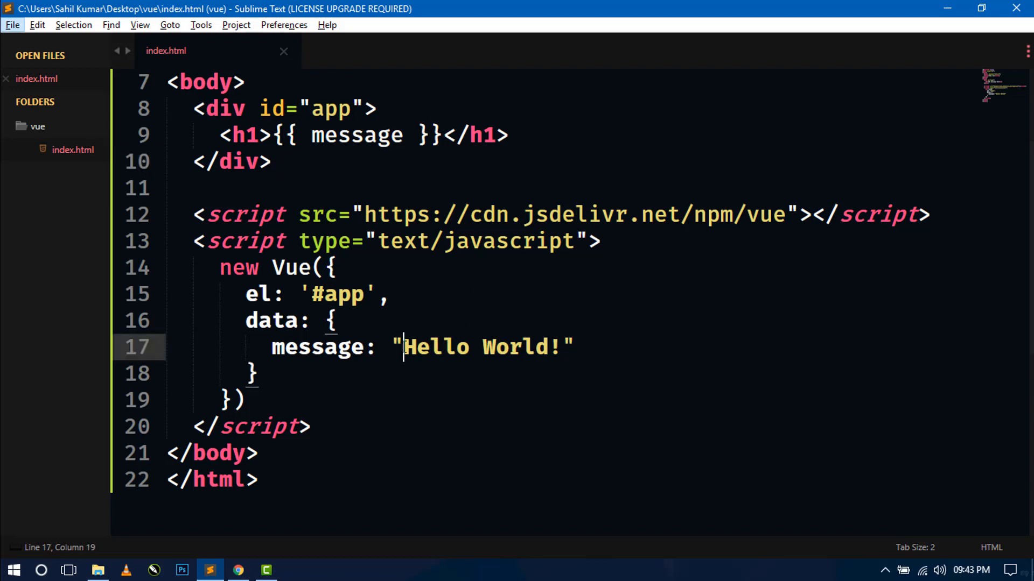
left_click_drag(405, 348, 561, 347)
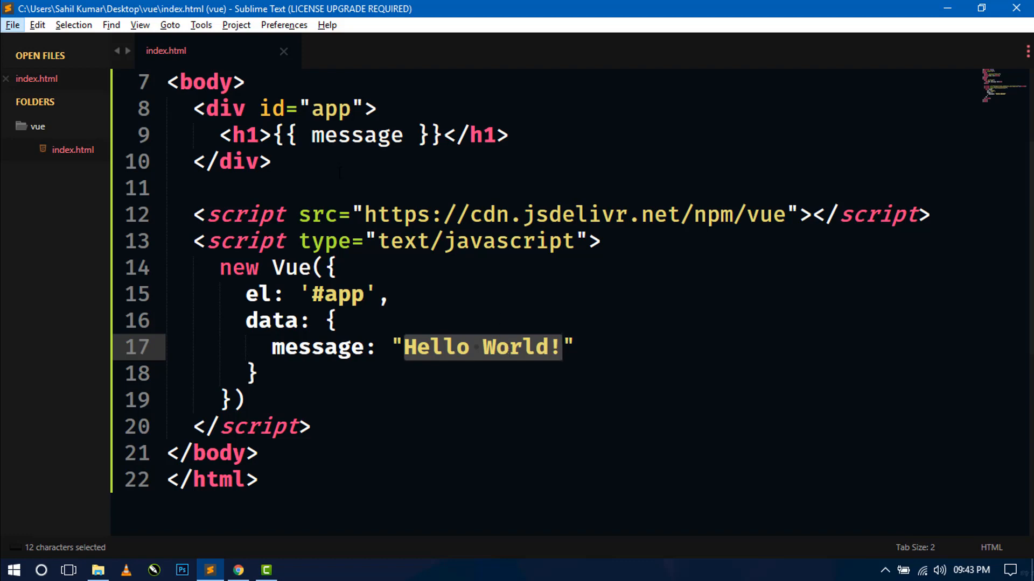
left_click(253, 374)
type(" W")
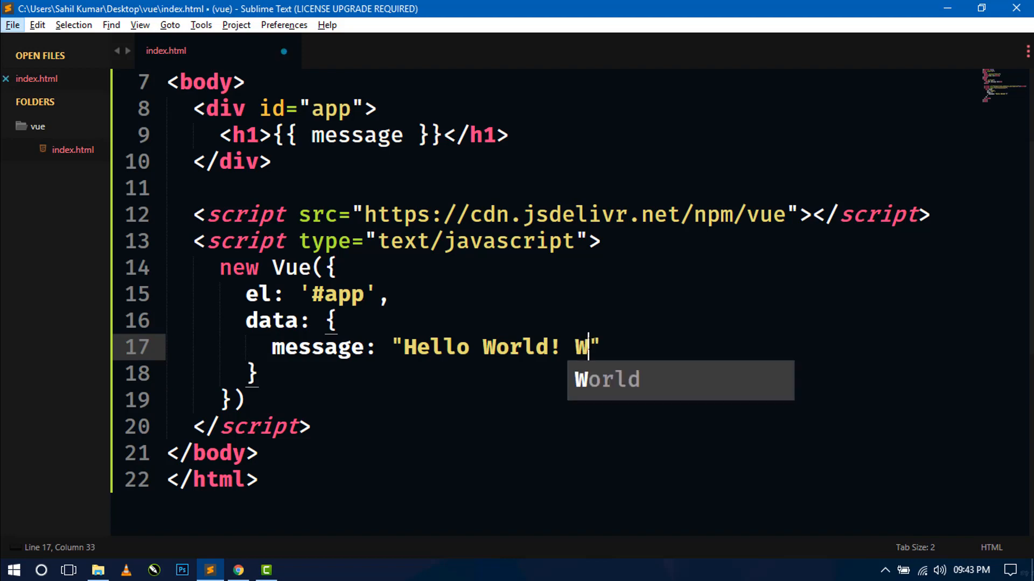
type("olf")
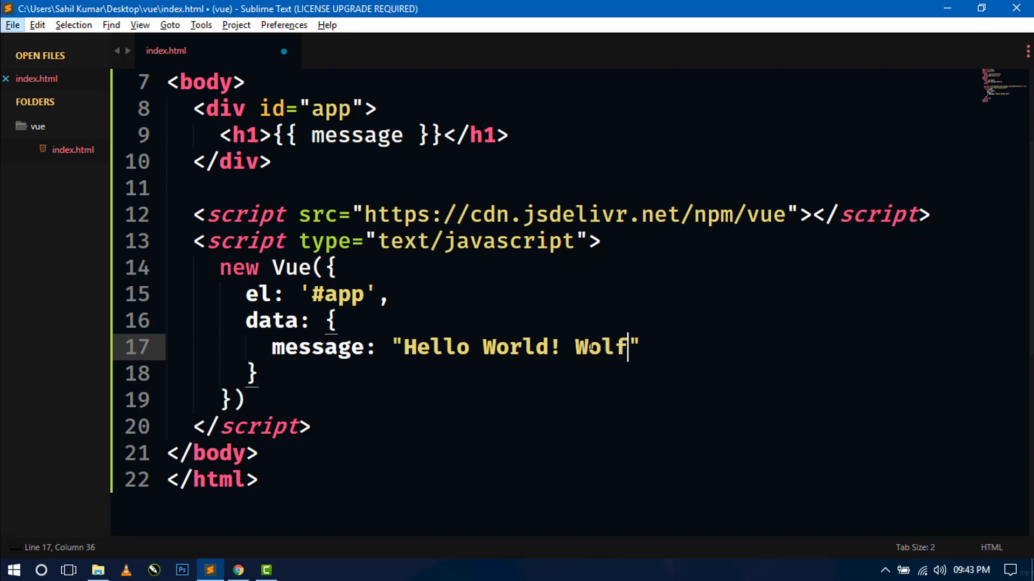
type("mania")
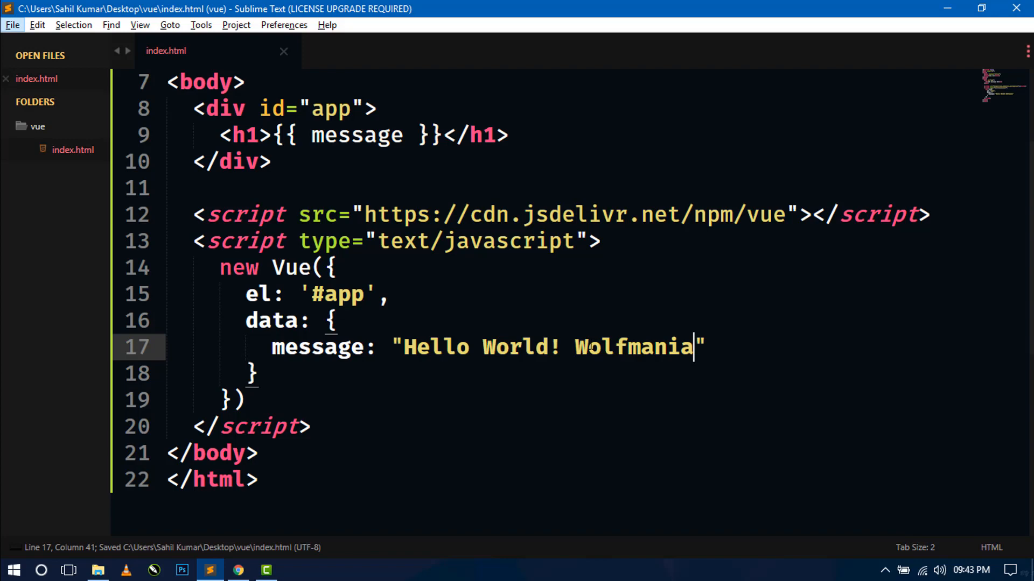
left_click(238, 570)
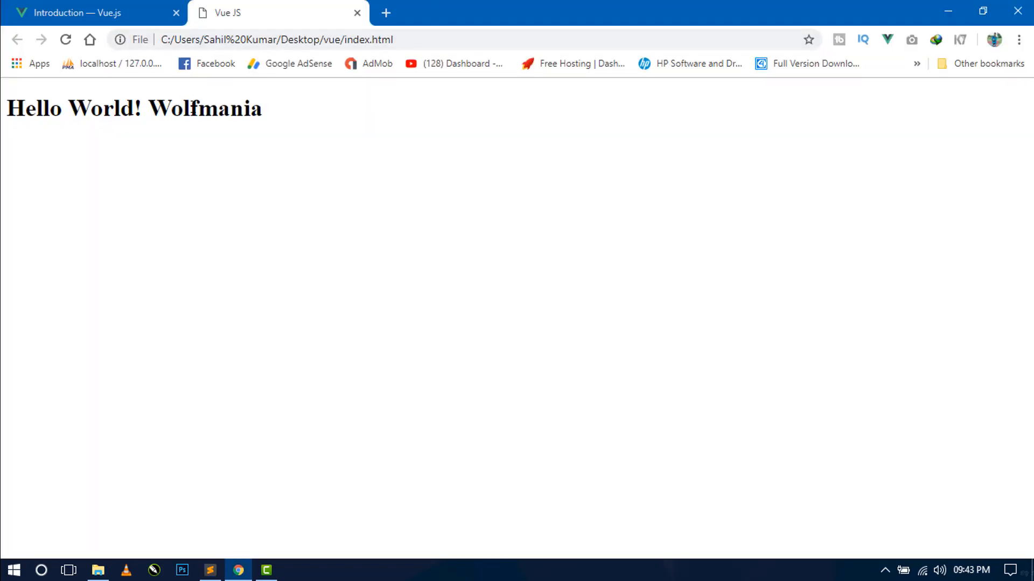
Highlight Hello World! in the rendered Wolfmania heading and return to Sublime Text.
left_click_drag(12, 109, 139, 108)
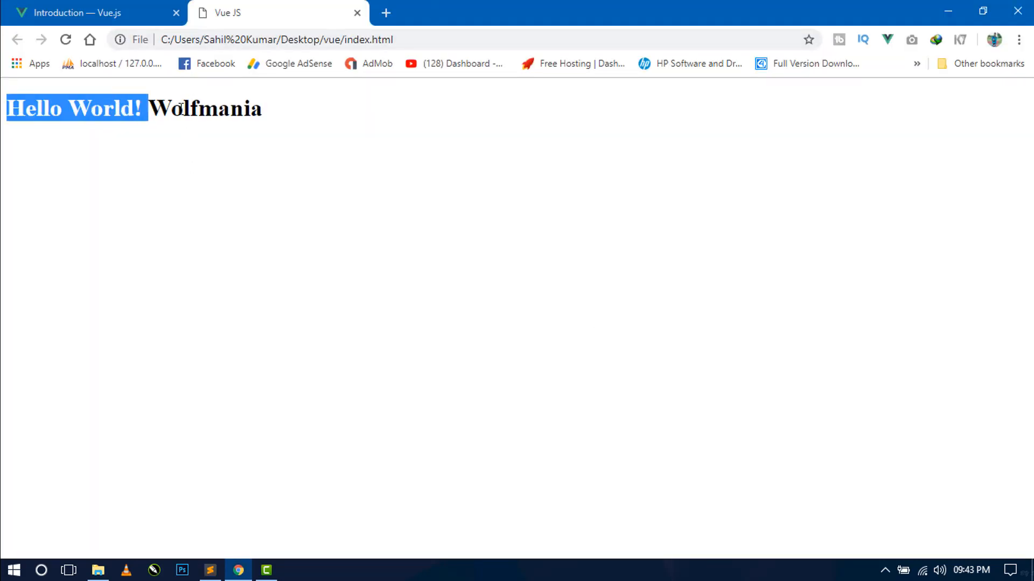
left_click(210, 571)
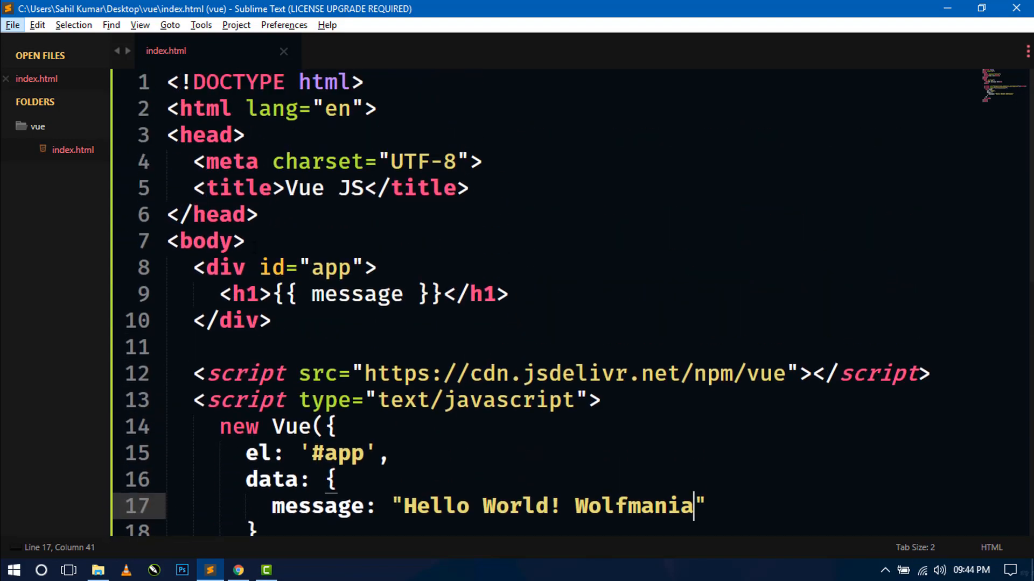
Cut the new Vue({...}) block from index.html into a new file saved as main.js.
scroll("down", 3)
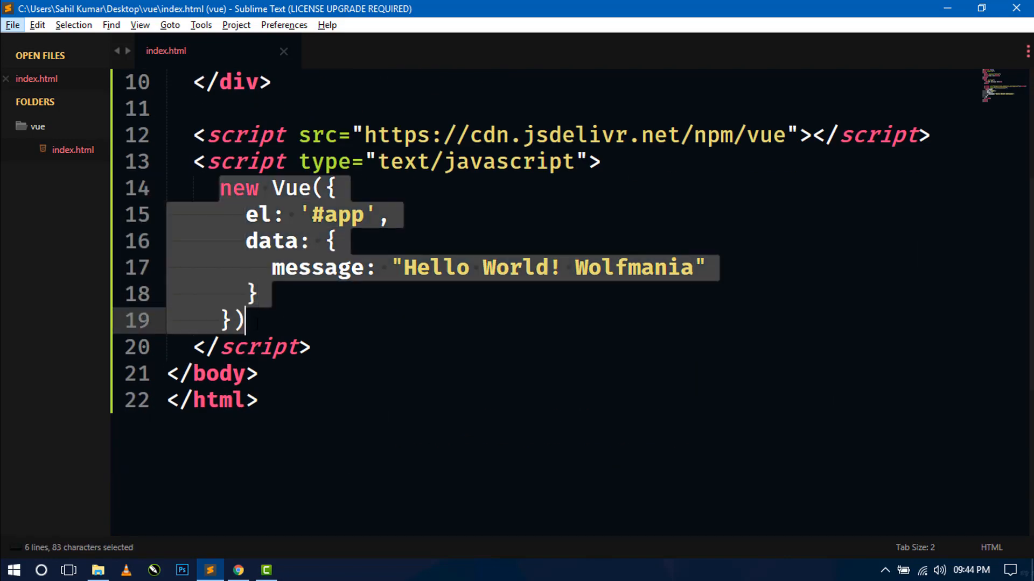
mouse_move(276, 217)
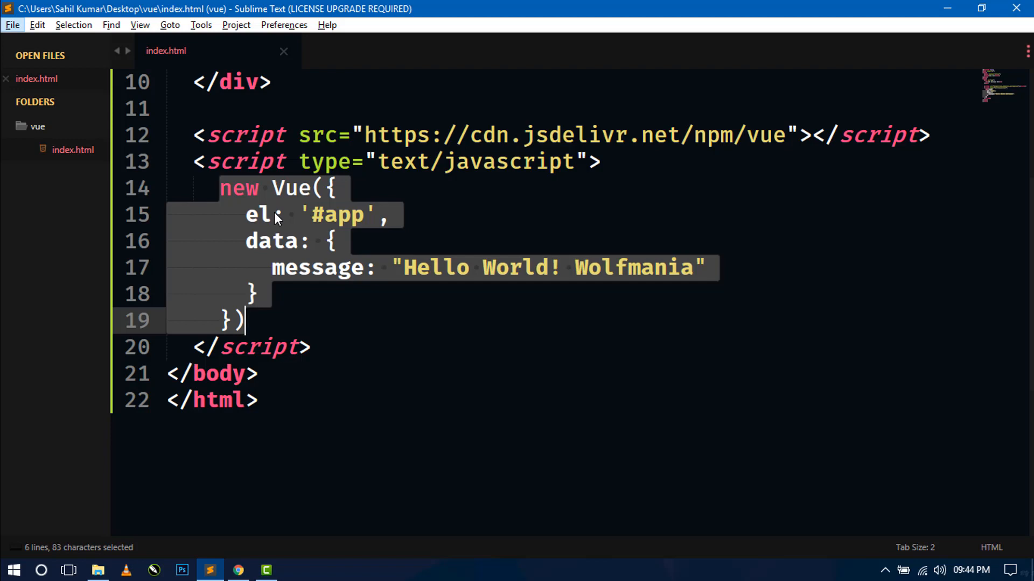
key("ctrl+x")
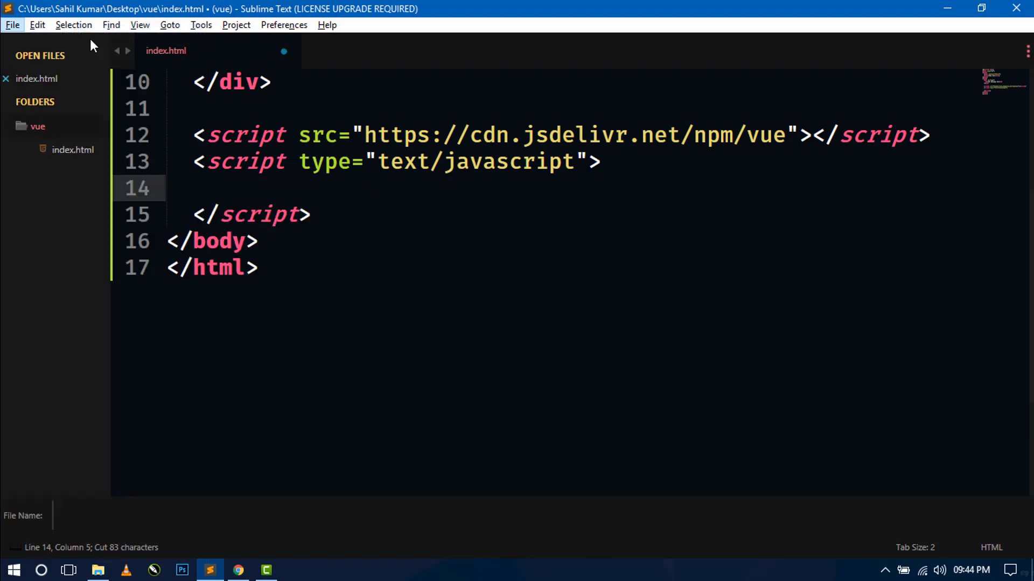
type("main.js")
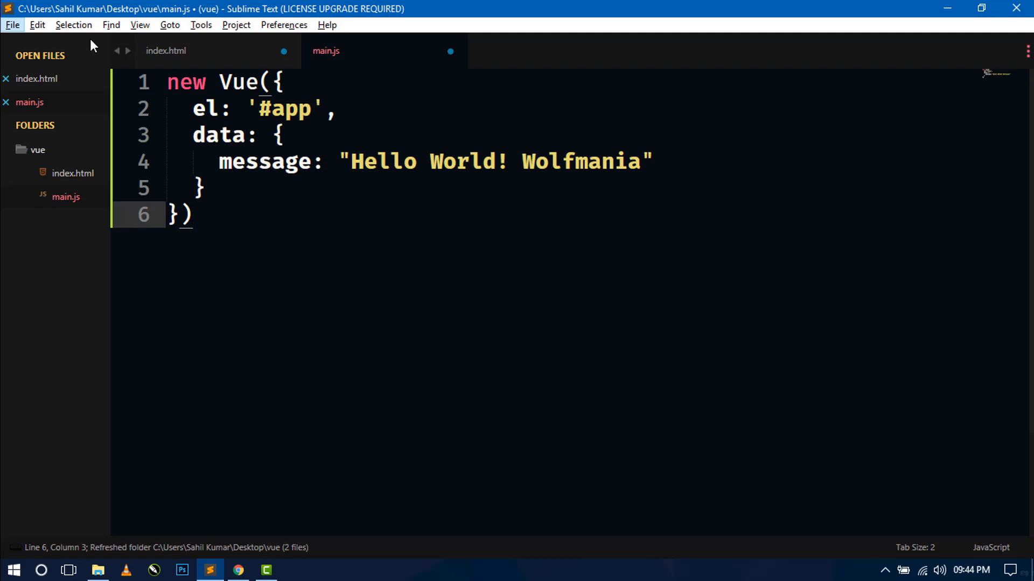
left_click(165, 50)
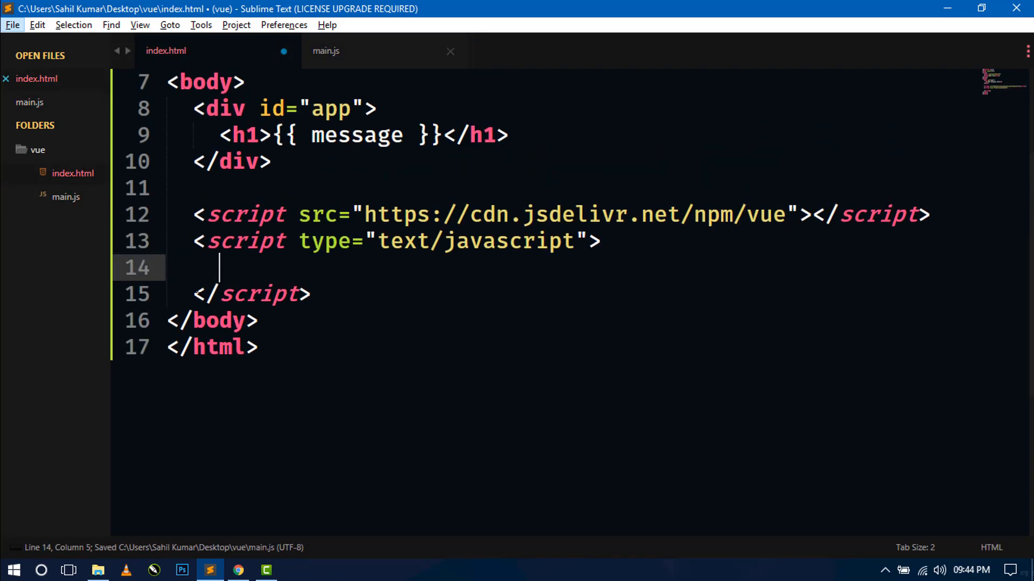
Empty the script tag and add src="main.js" so index.html loads the Vue code, then save.
key("Backspace")
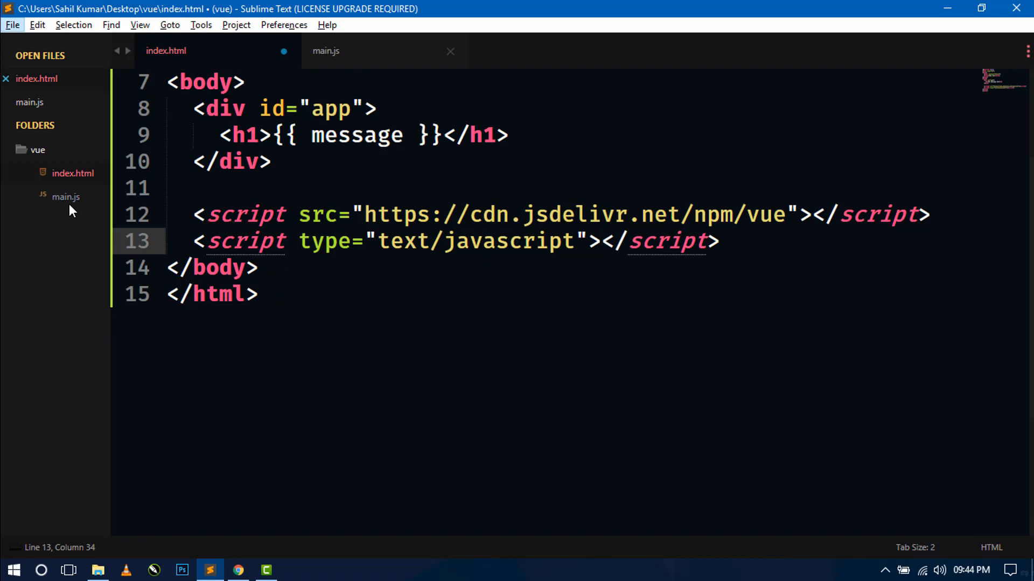
left_click(590, 242)
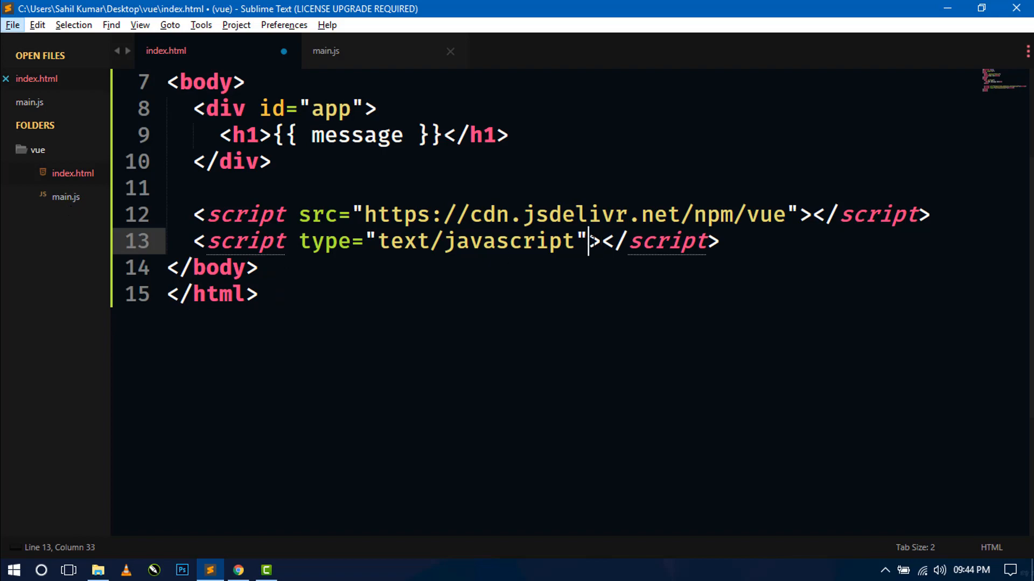
type("src=\"m")
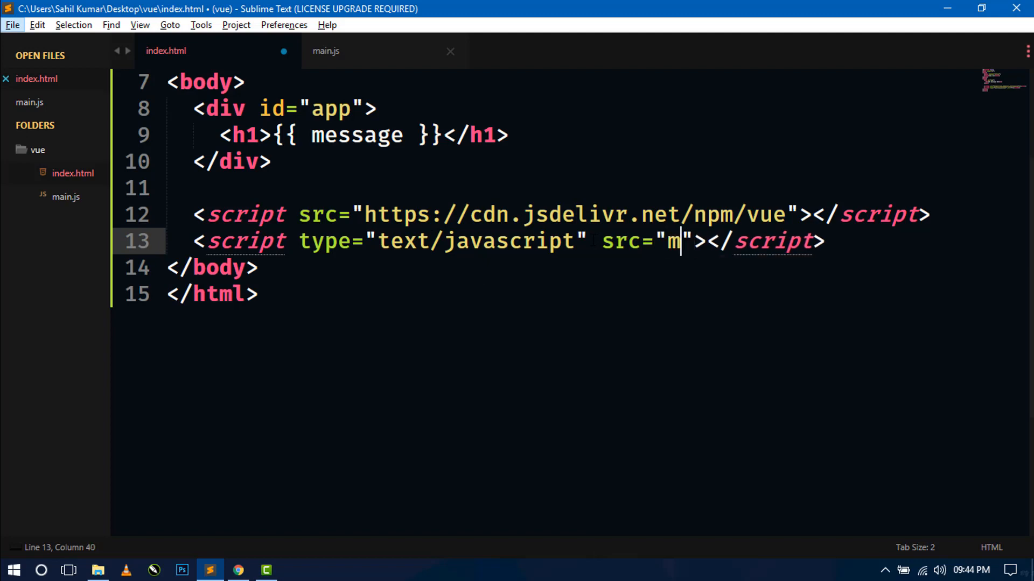
type("ain.")
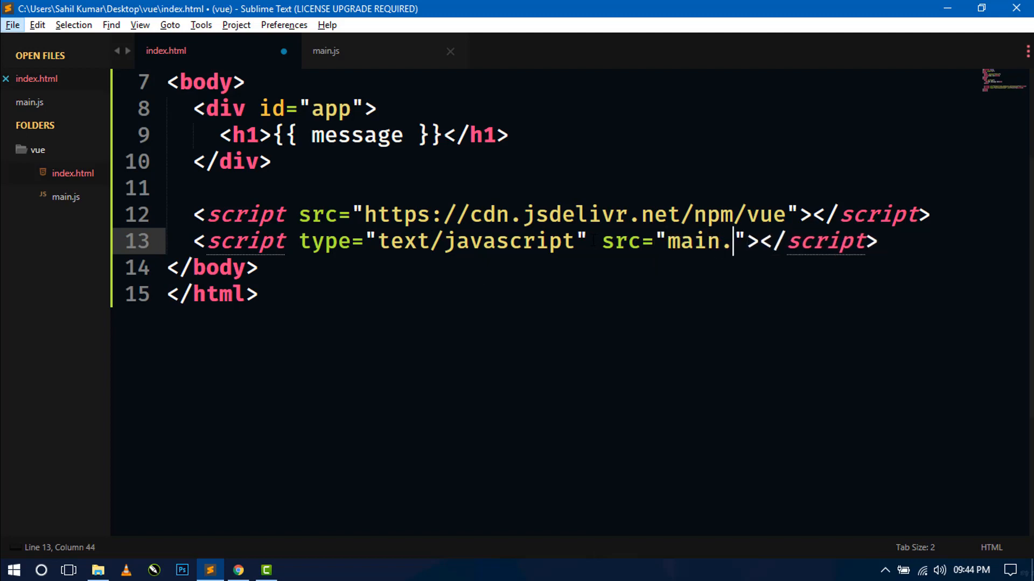
type("js")
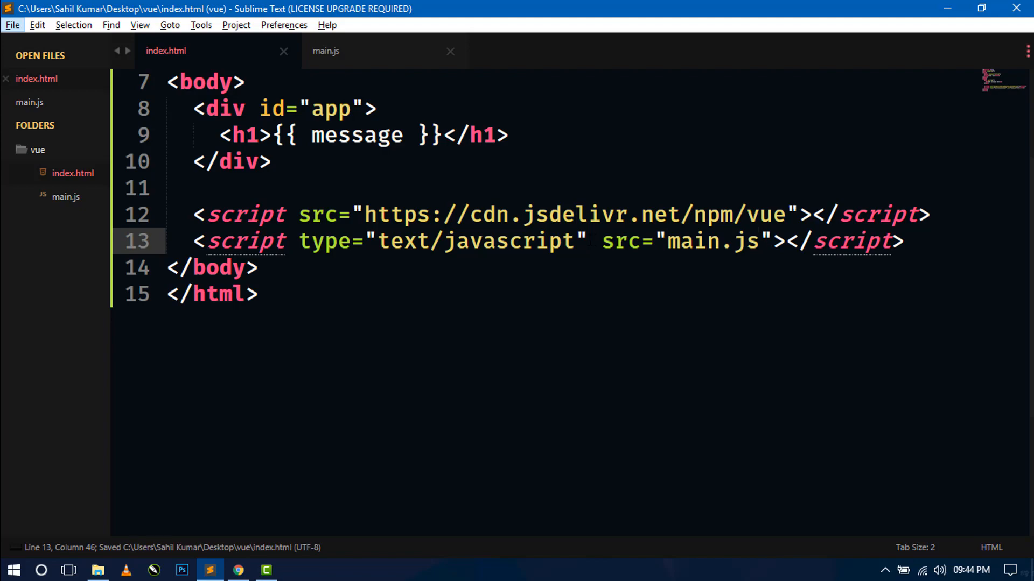
scroll("up", 3)
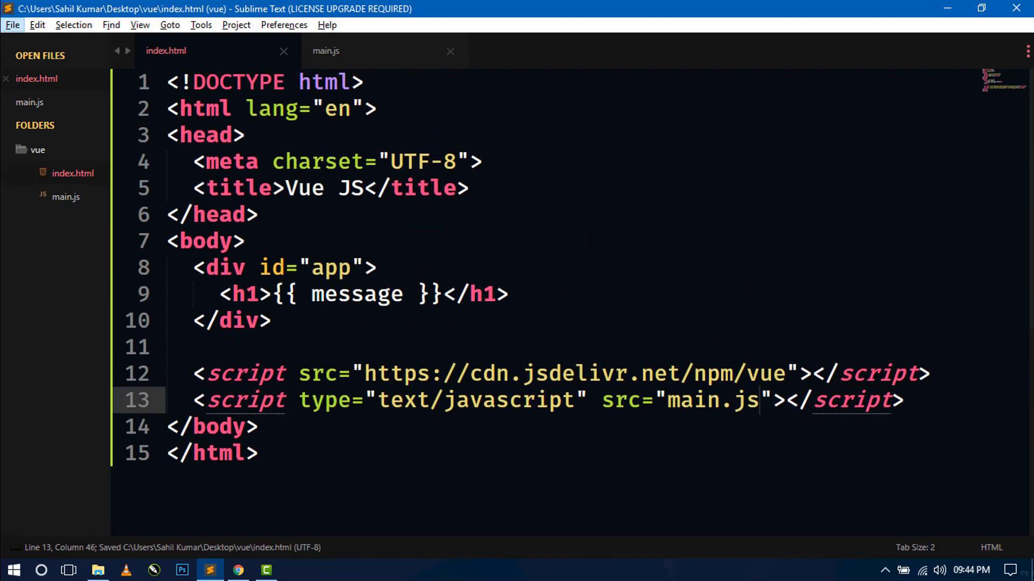
Verify in Chrome that the page still shows 'Hello World! Wolfmania'.
left_click(238, 569)
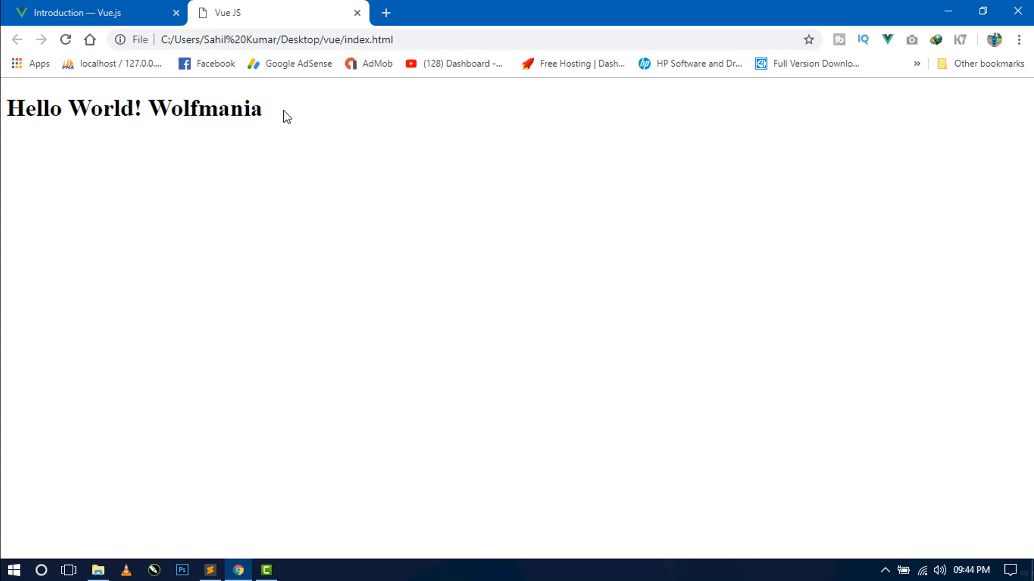
left_click(209, 570)
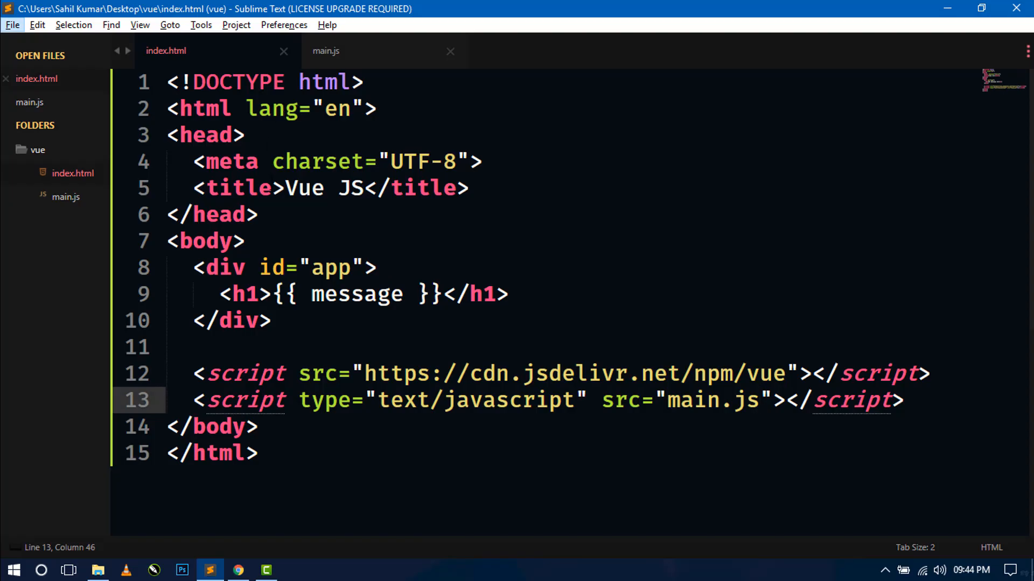